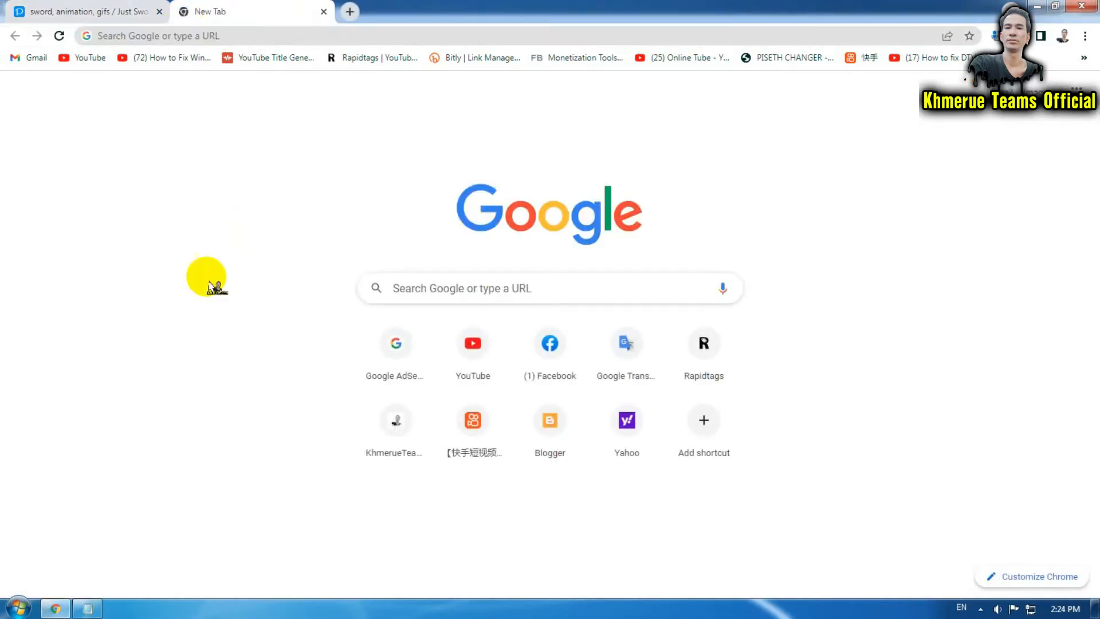
click(87, 607)
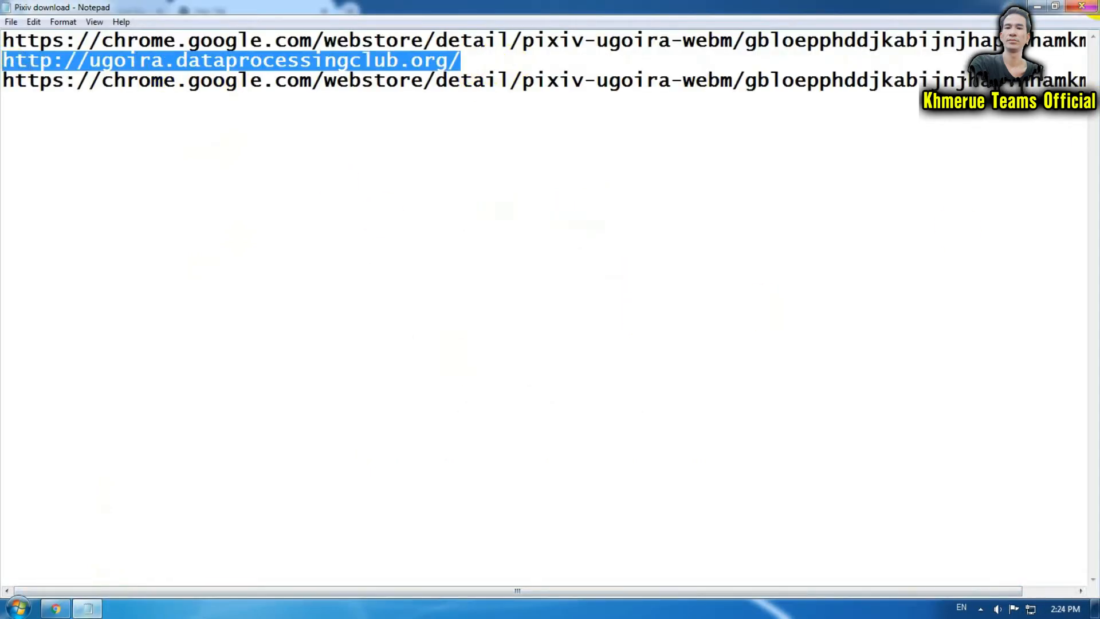
click(55, 607)
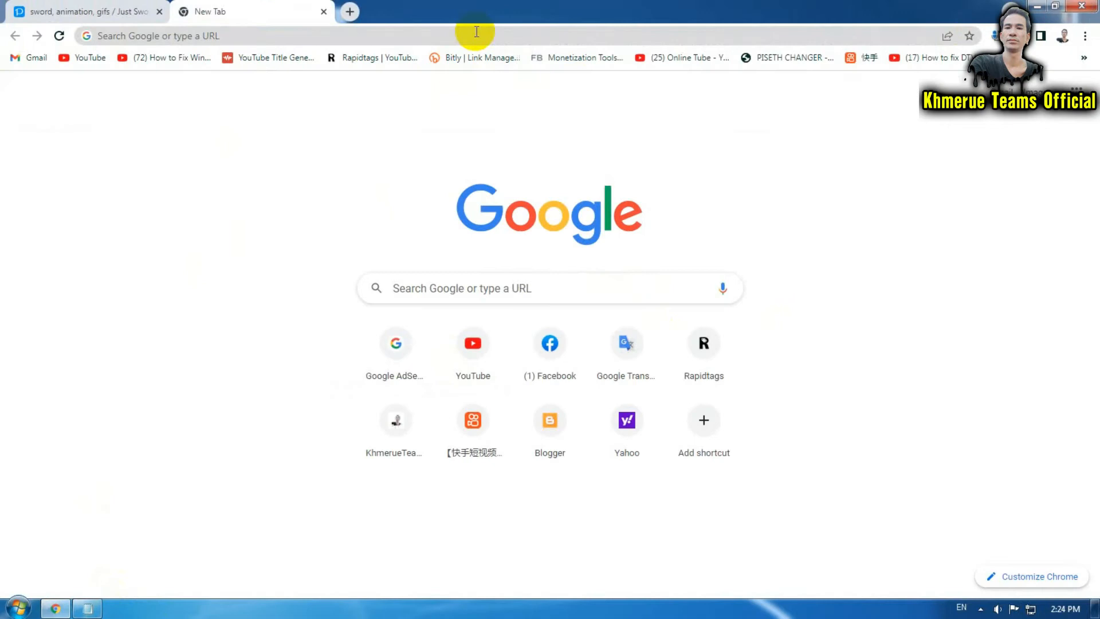
click(210, 35)
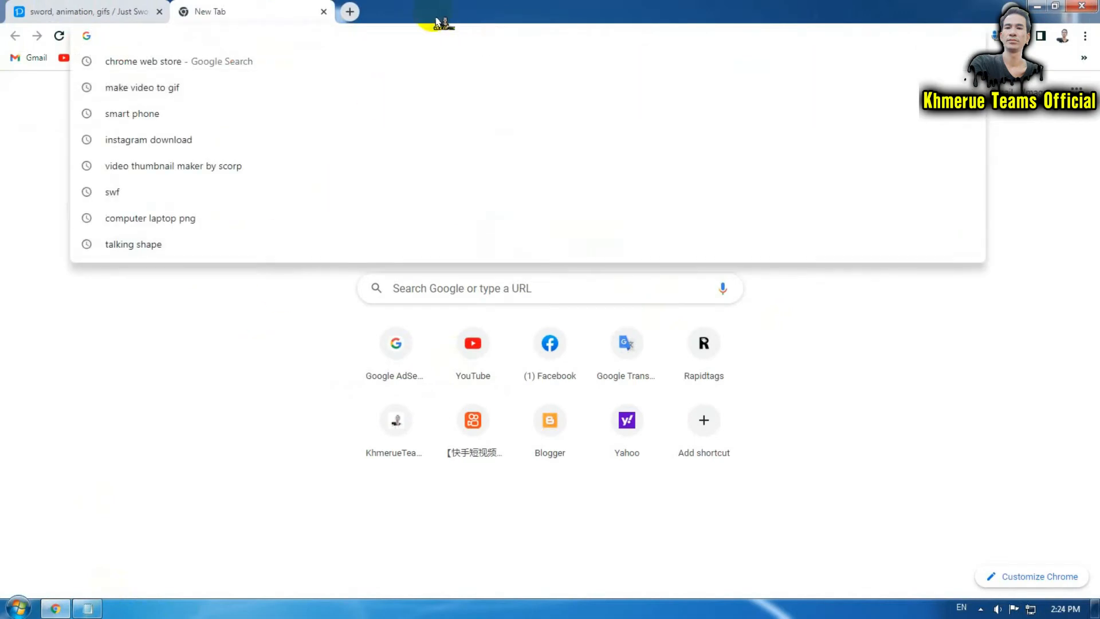
text(http://ugoira.dataprocessingclub.org/)
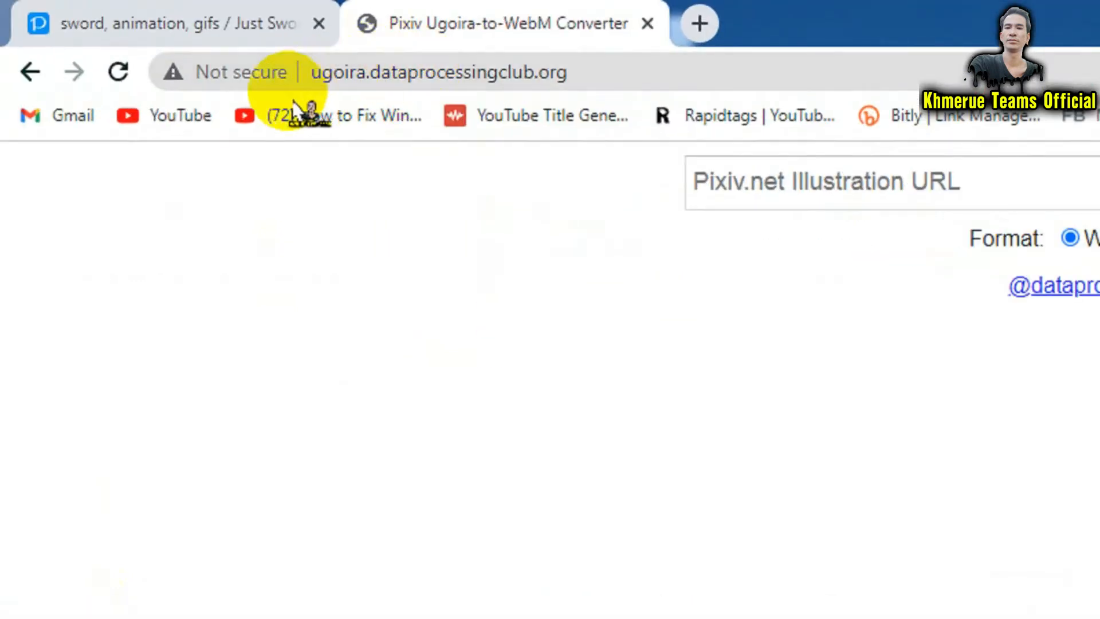
mouse_move(494, 72)
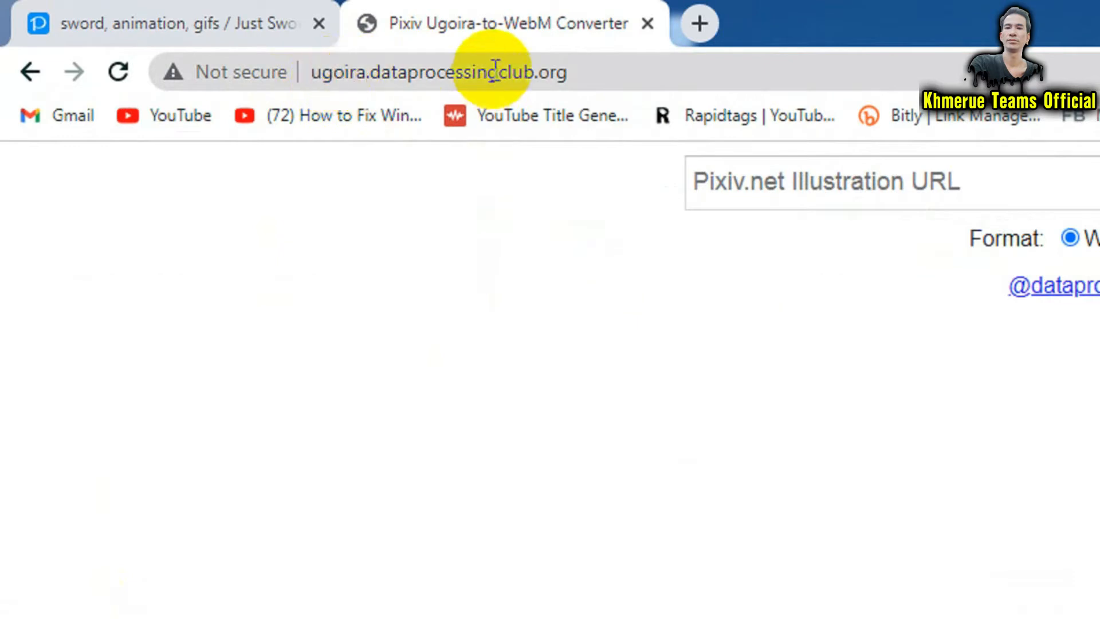
mouse_move(582, 274)
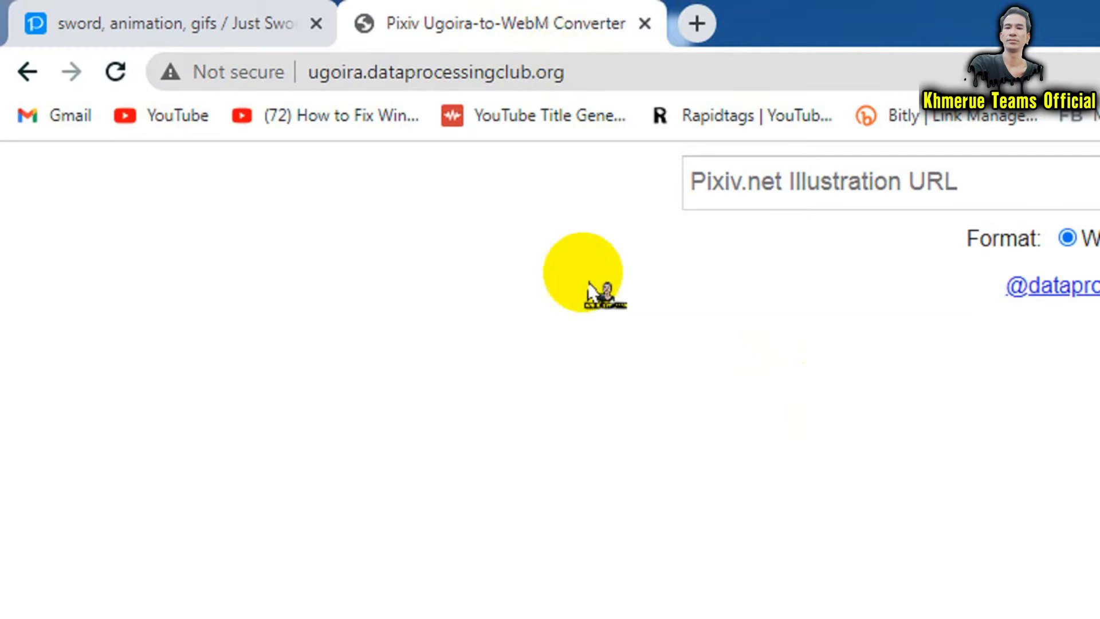
Step: Review the converter's URL field and WebM/GIF options, then open a new tab
click(841, 181)
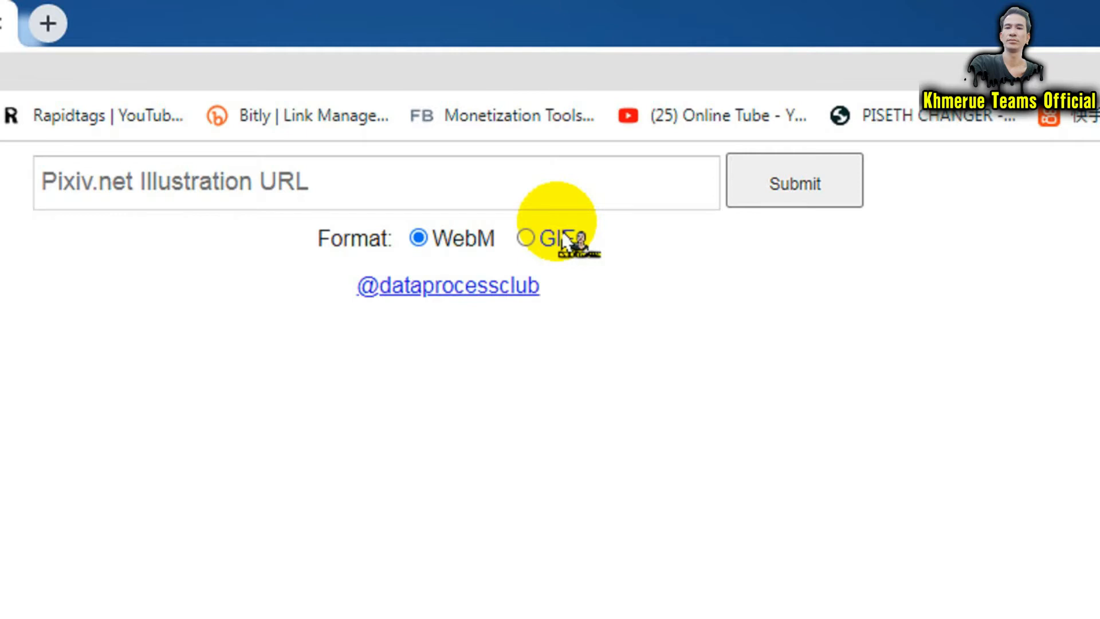
mouse_move(561, 242)
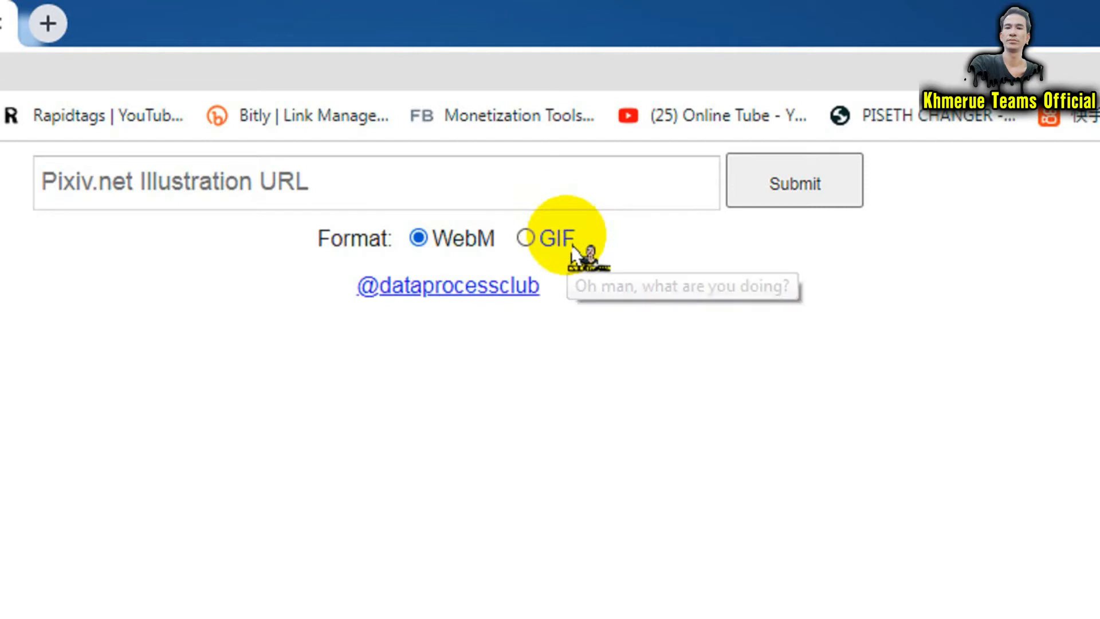
mouse_move(701, 335)
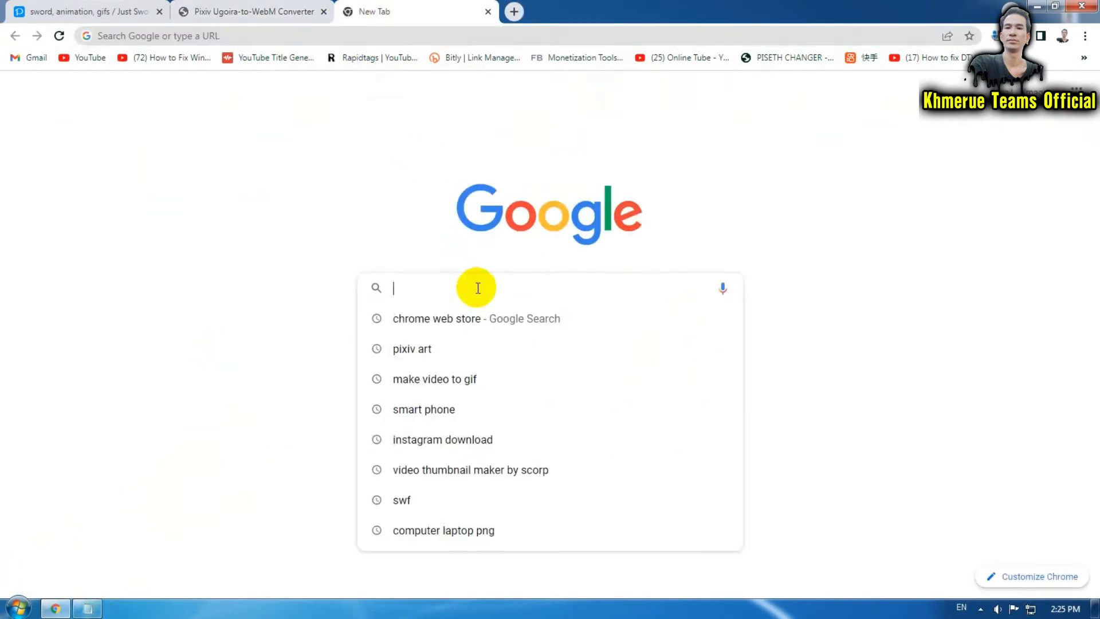
Step: Reach the Chrome Web Store through a Google search and search it for 'ugoira'
text(chrome web store)
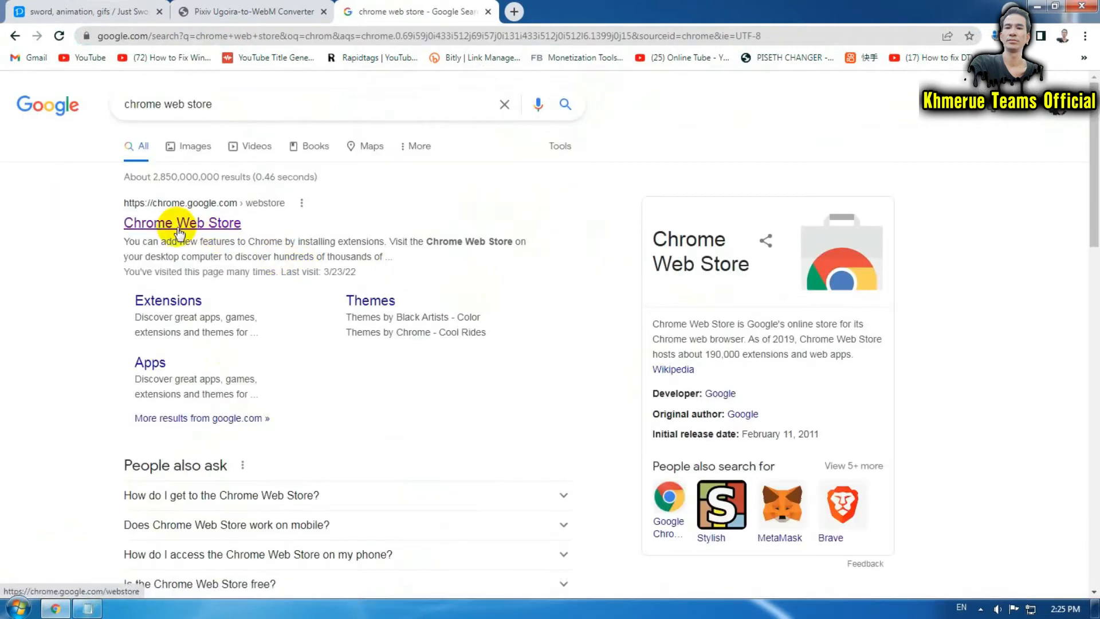
click(182, 222)
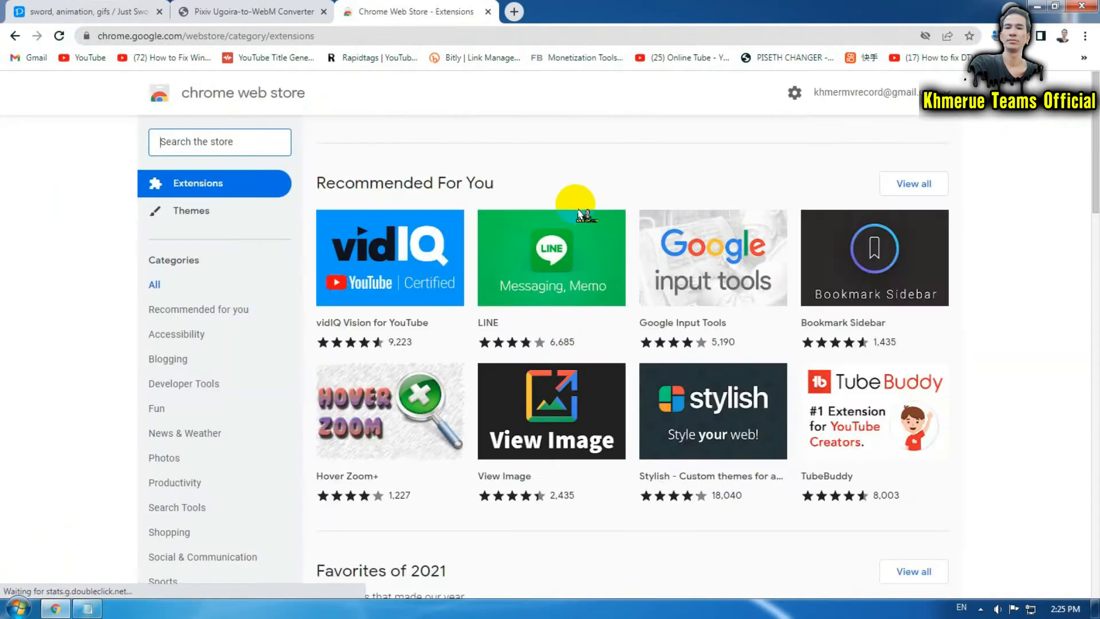
click(253, 12)
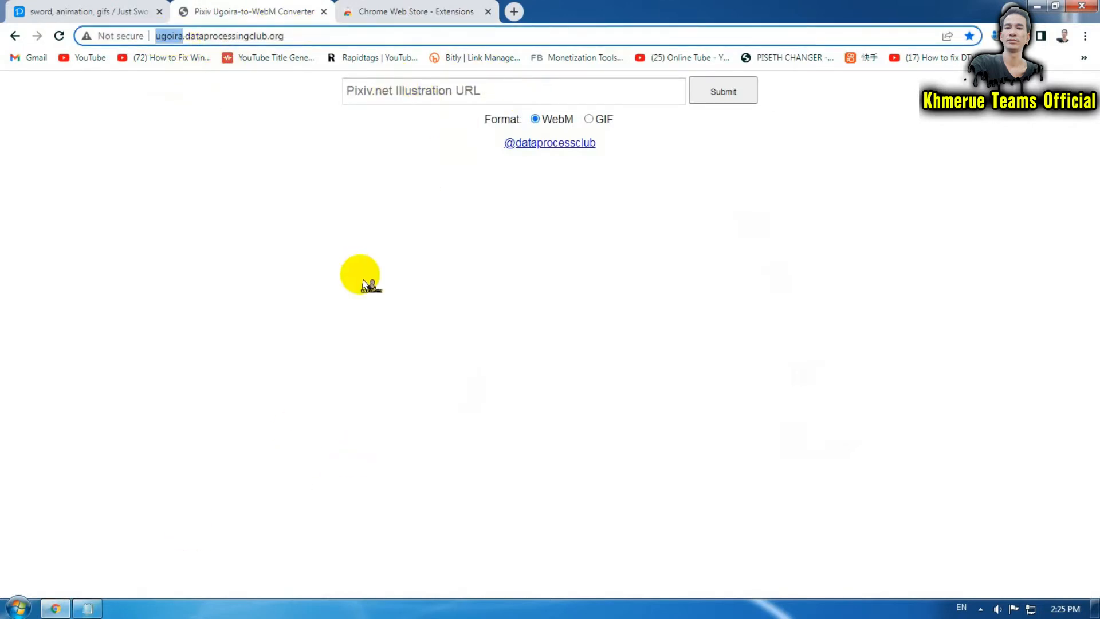
click(413, 12)
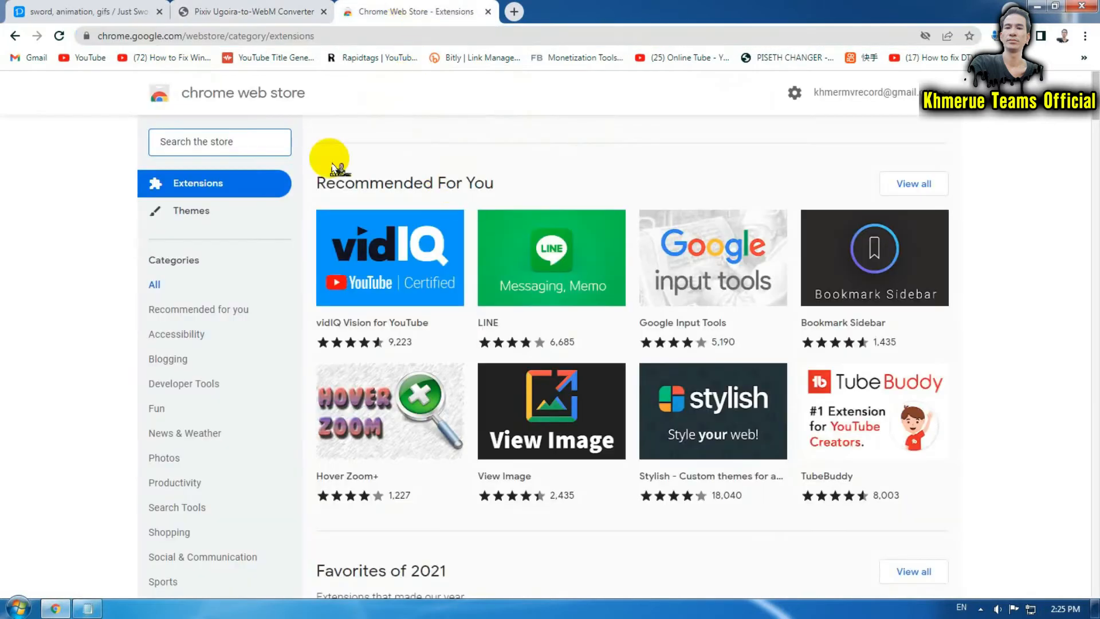
click(219, 142)
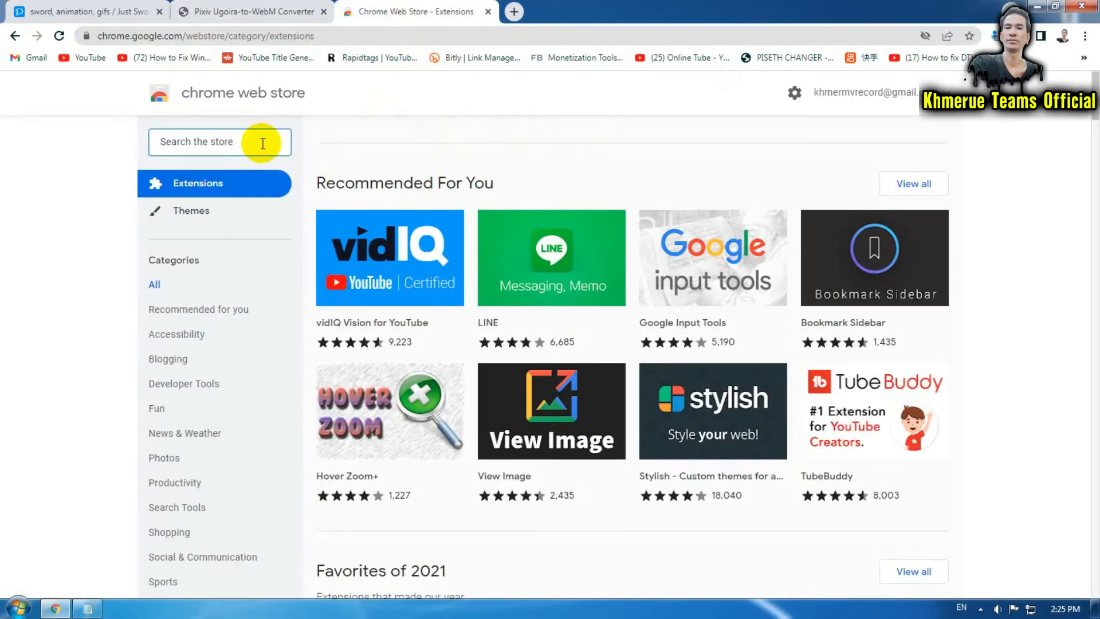
text(ugoira)
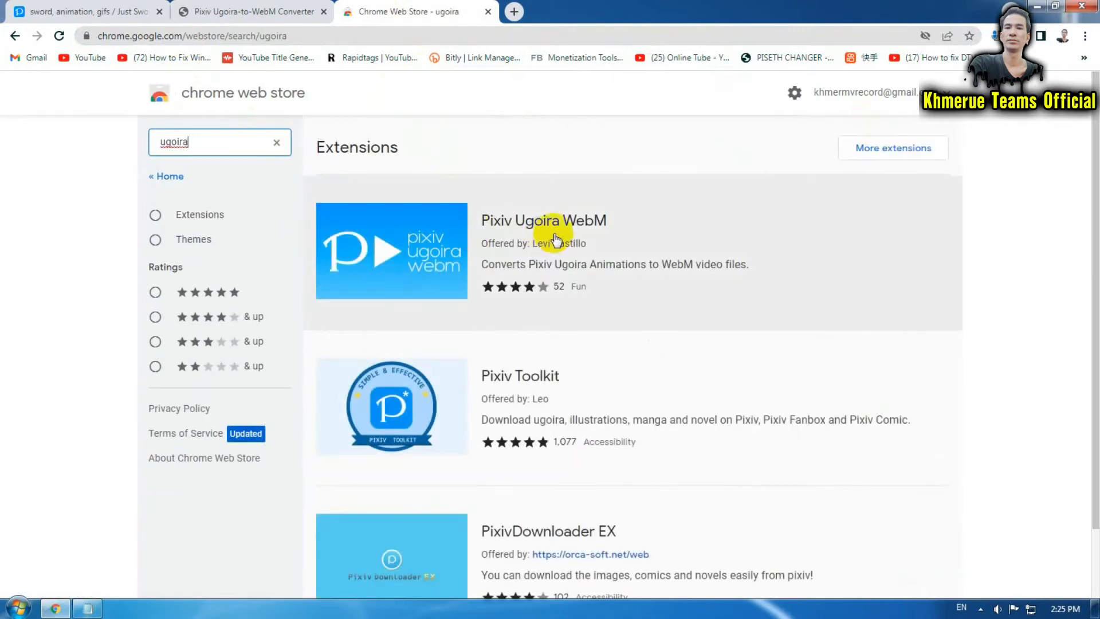
Step: Open the Pixiv Ugoira WebM extension page from the 'ugoira' search results
click(543, 219)
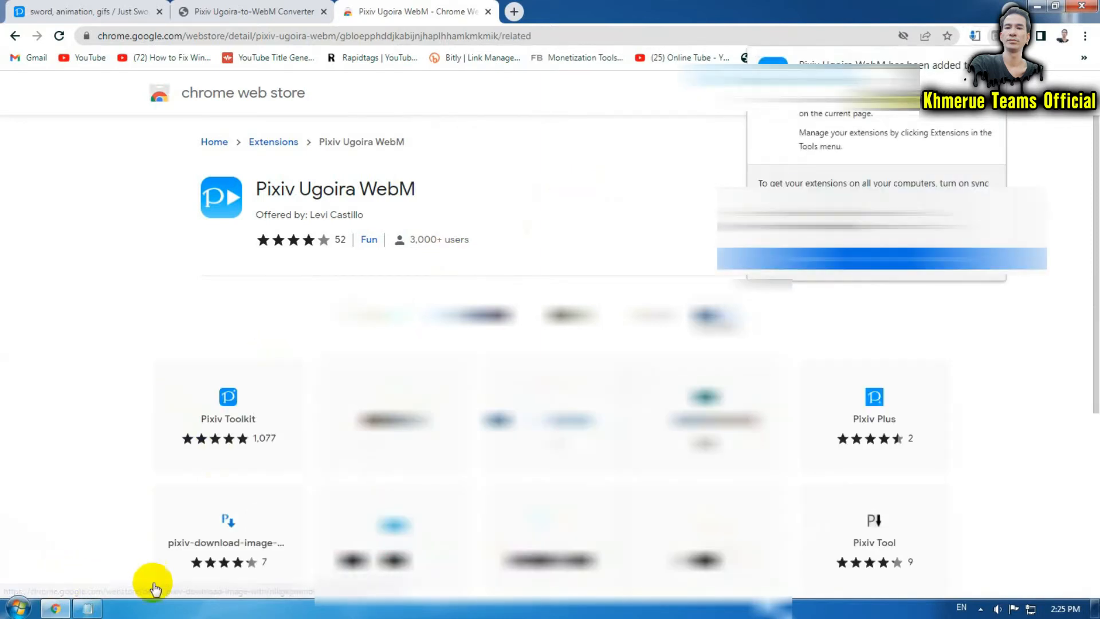
mouse_move(1056, 365)
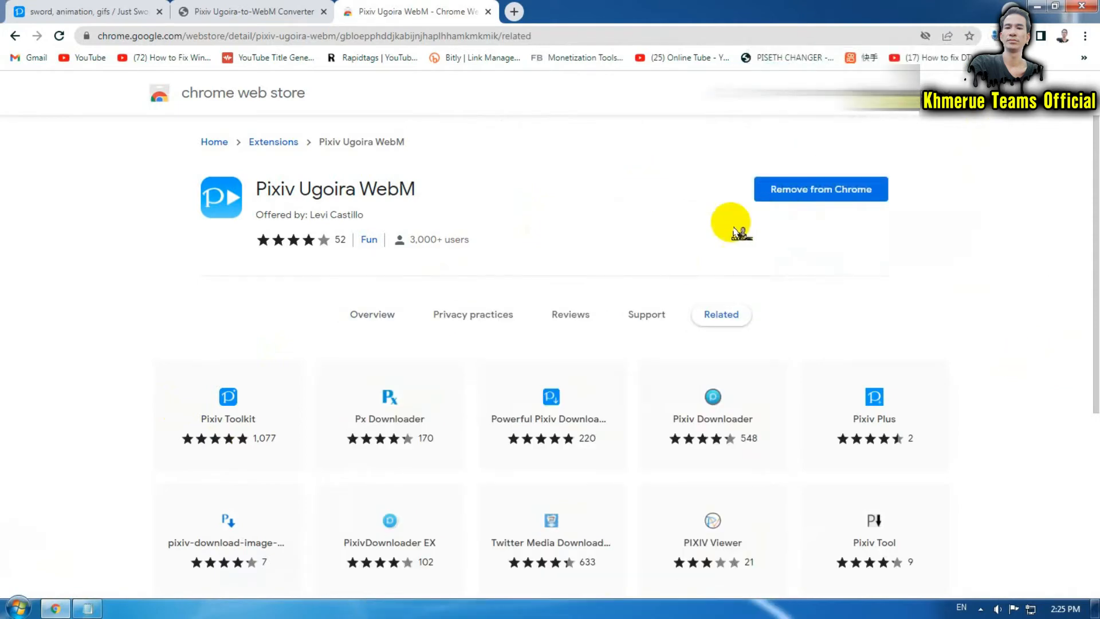
mouse_move(719, 245)
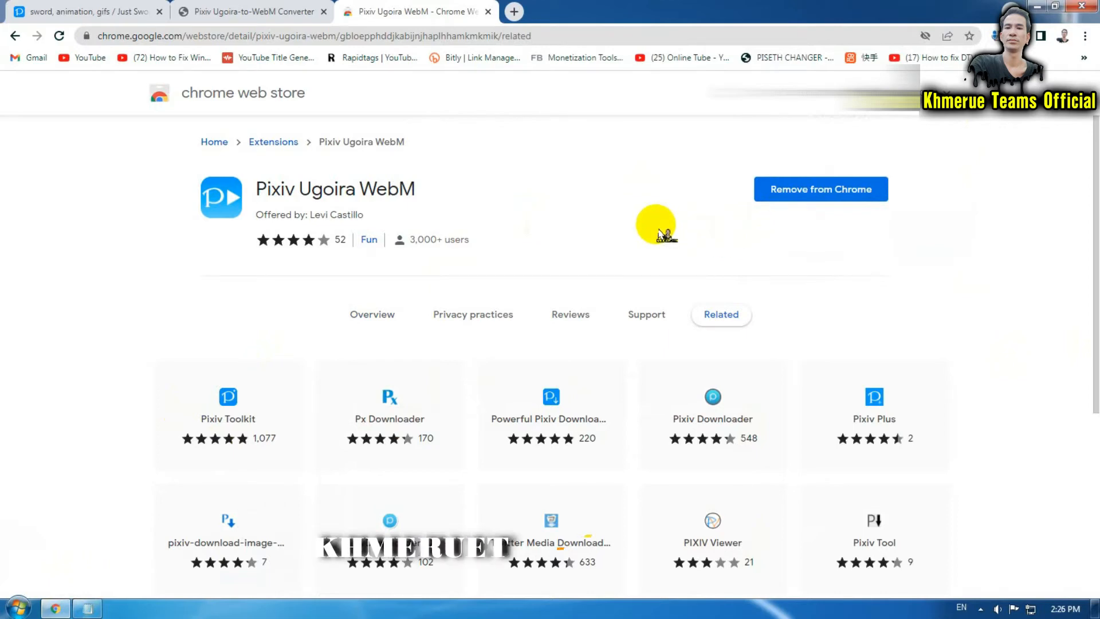
mouse_move(754, 190)
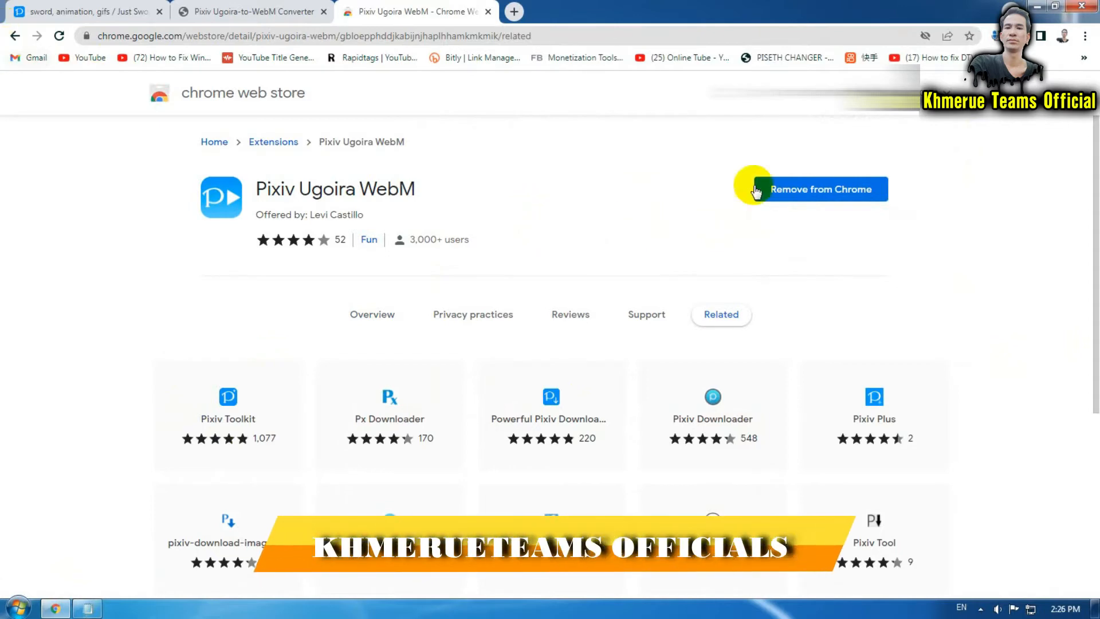
mouse_move(231, 418)
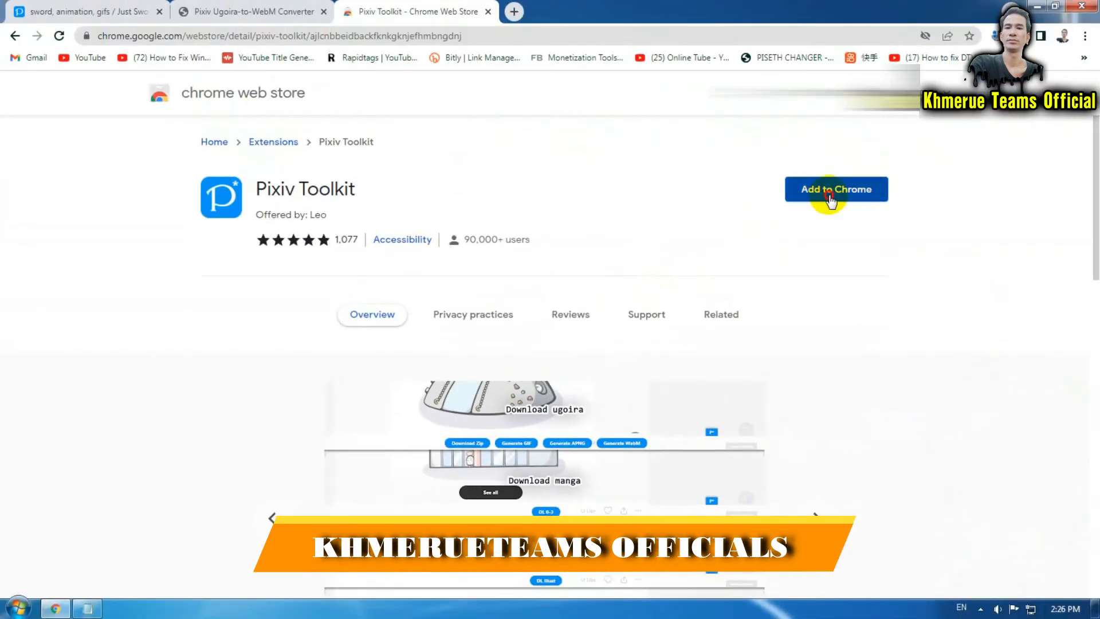
Step: Add Pixiv Toolkit to Chrome and bring up the notes with the extension links
click(835, 189)
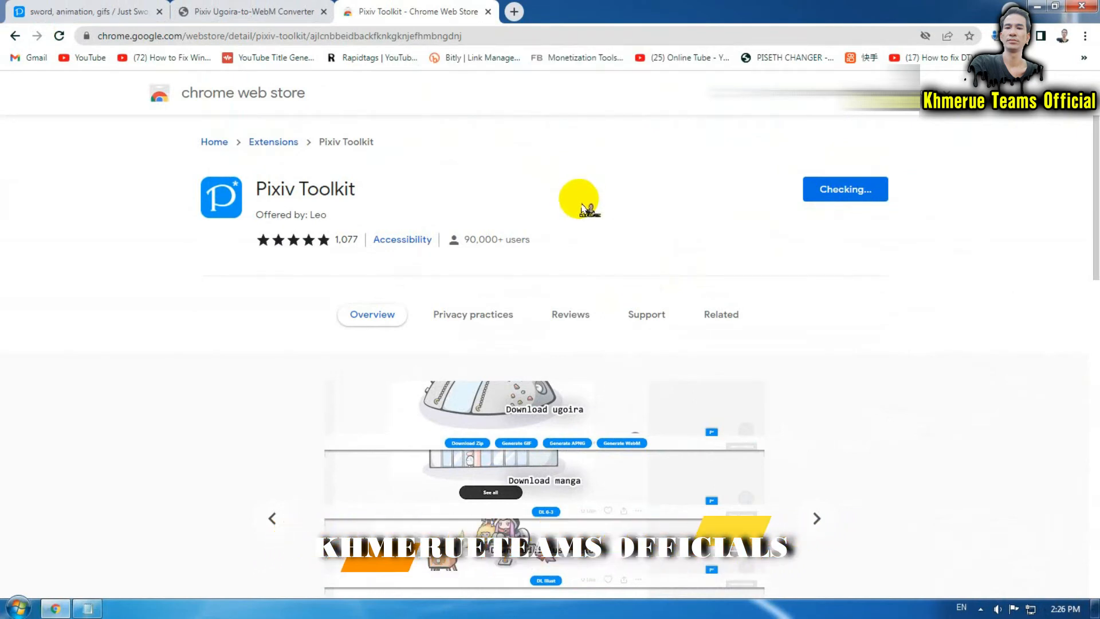
click(720, 315)
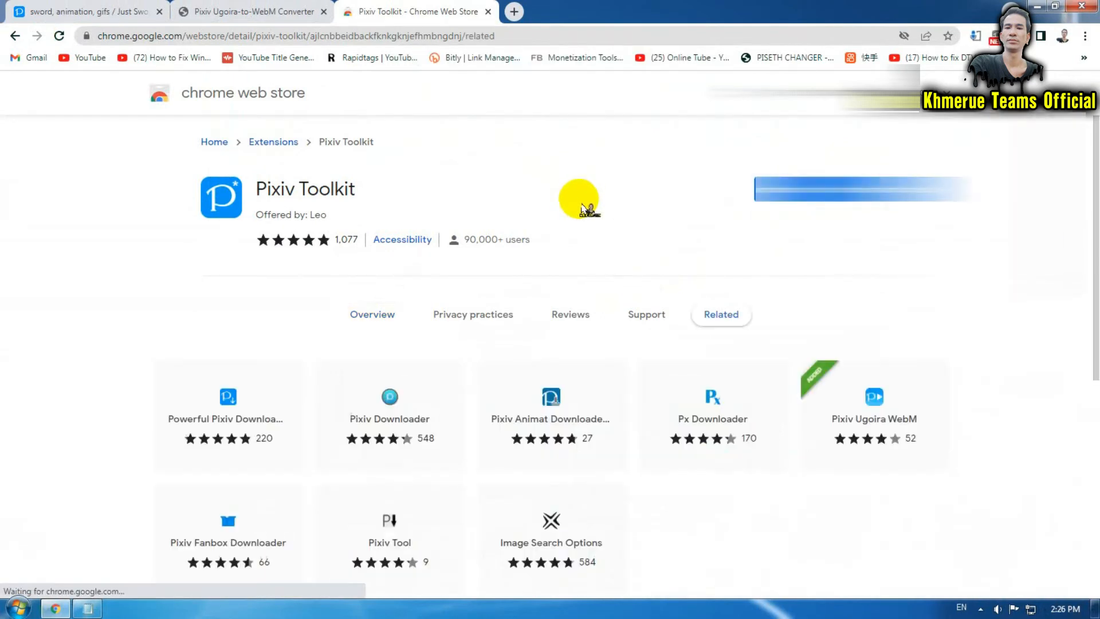
mouse_move(659, 199)
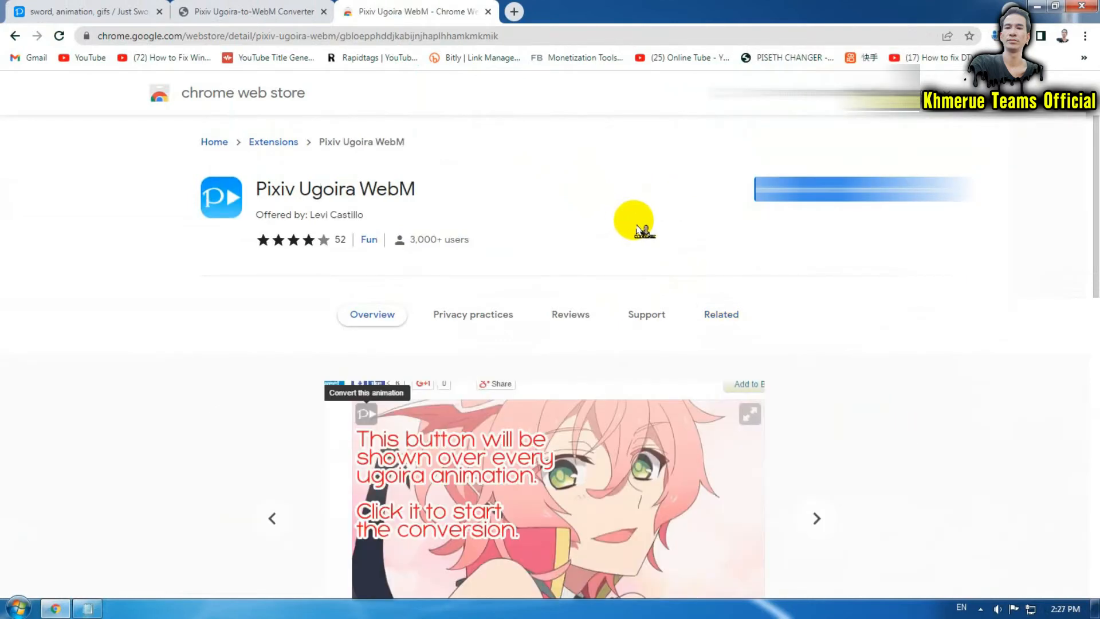
click(87, 607)
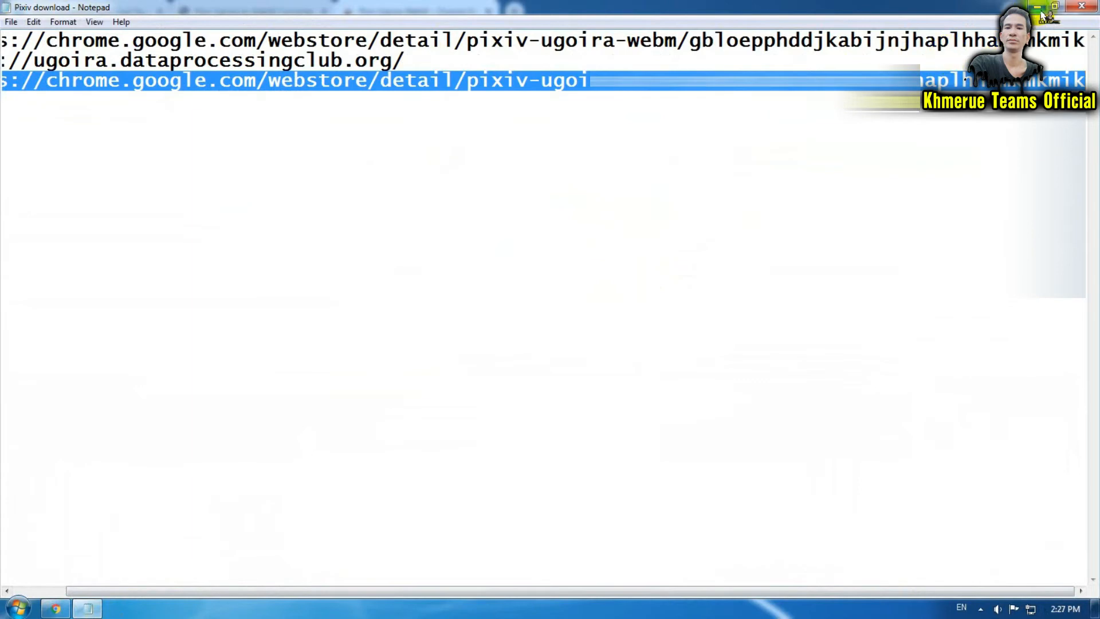
Step: Switch between the Pixiv download notes and Chrome, ending back in the browser
click(55, 607)
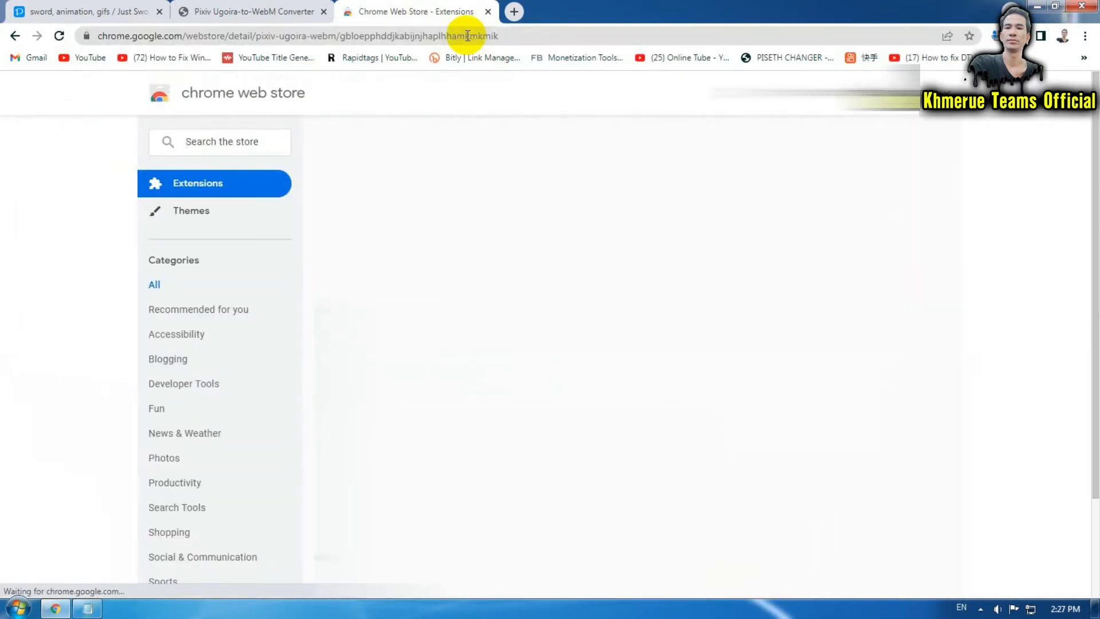
click(87, 607)
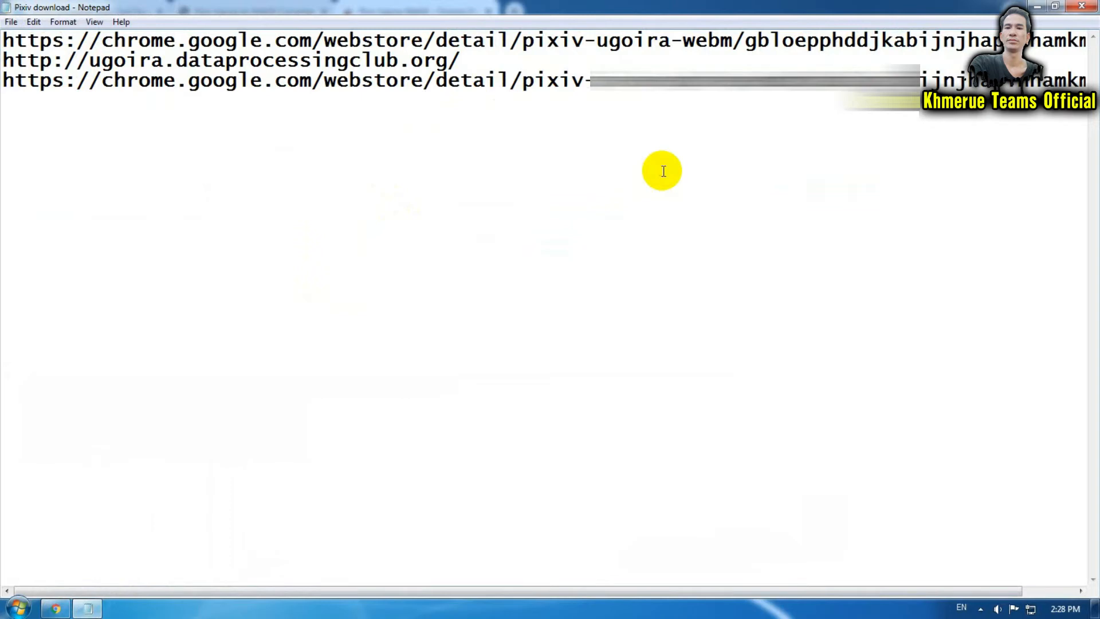
click(55, 607)
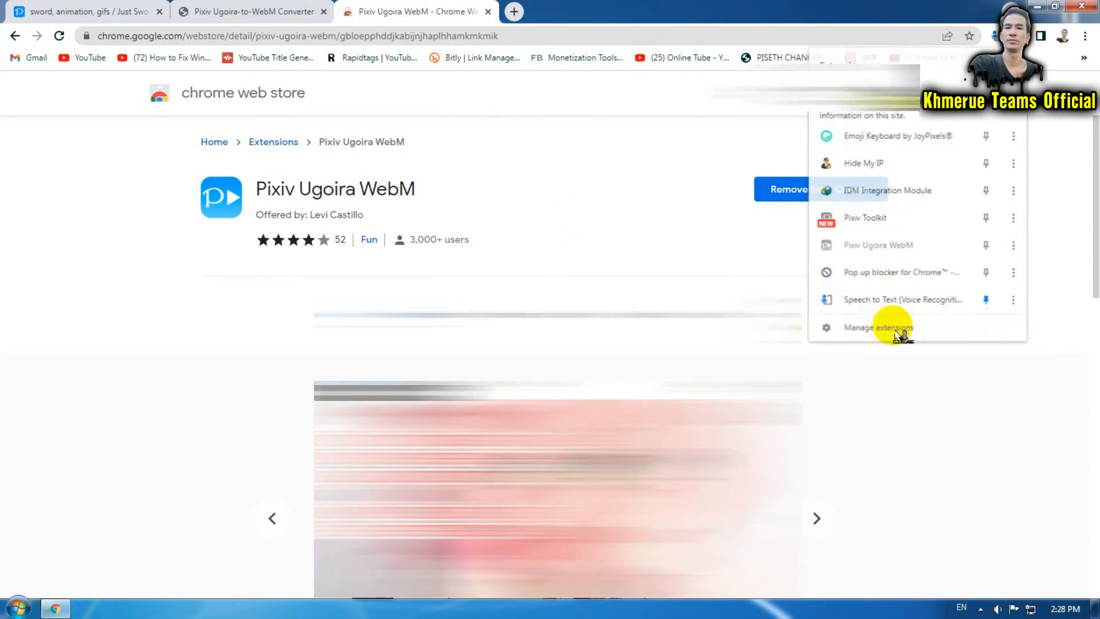
Step: Open the full Extensions page showing Pixiv Toolkit and Pixiv Ugoira WebM enabled
click(877, 327)
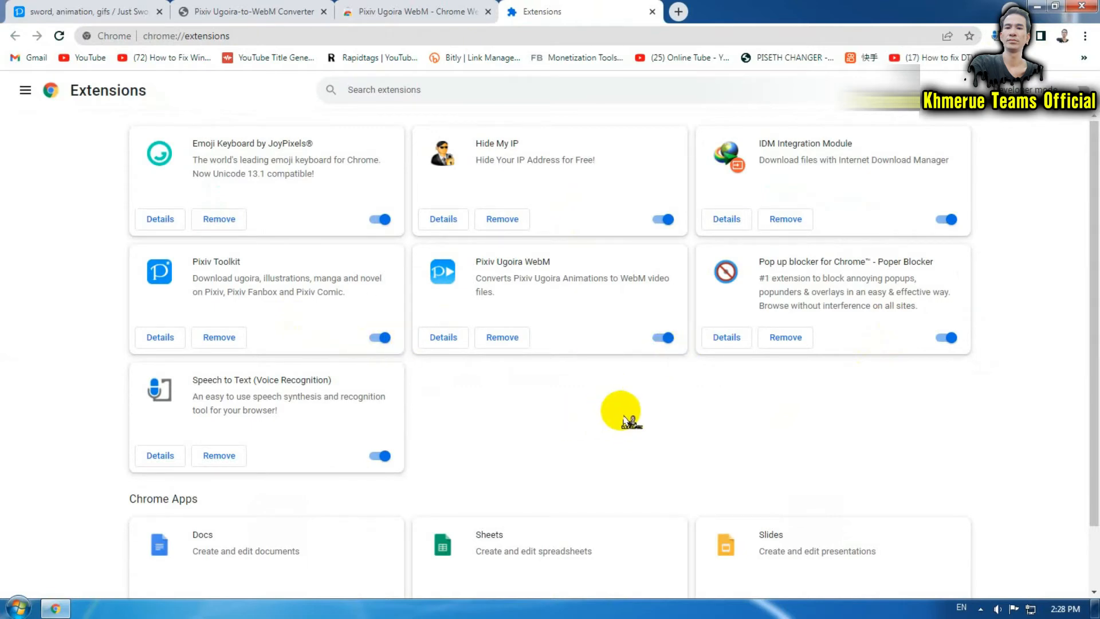
mouse_move(620, 388)
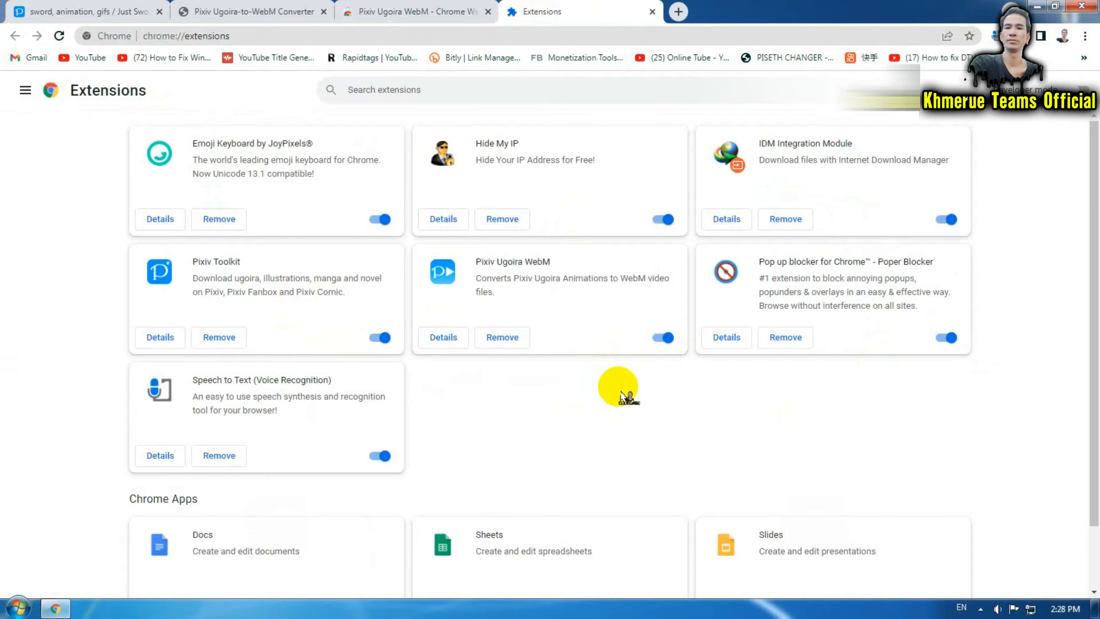
mouse_move(623, 385)
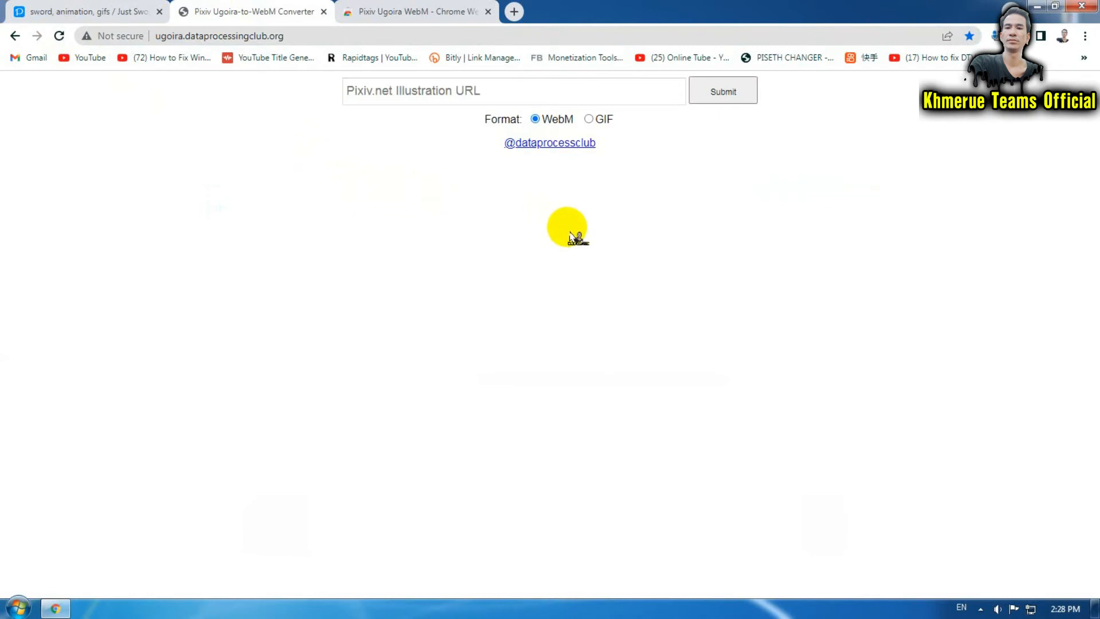
mouse_move(497, 20)
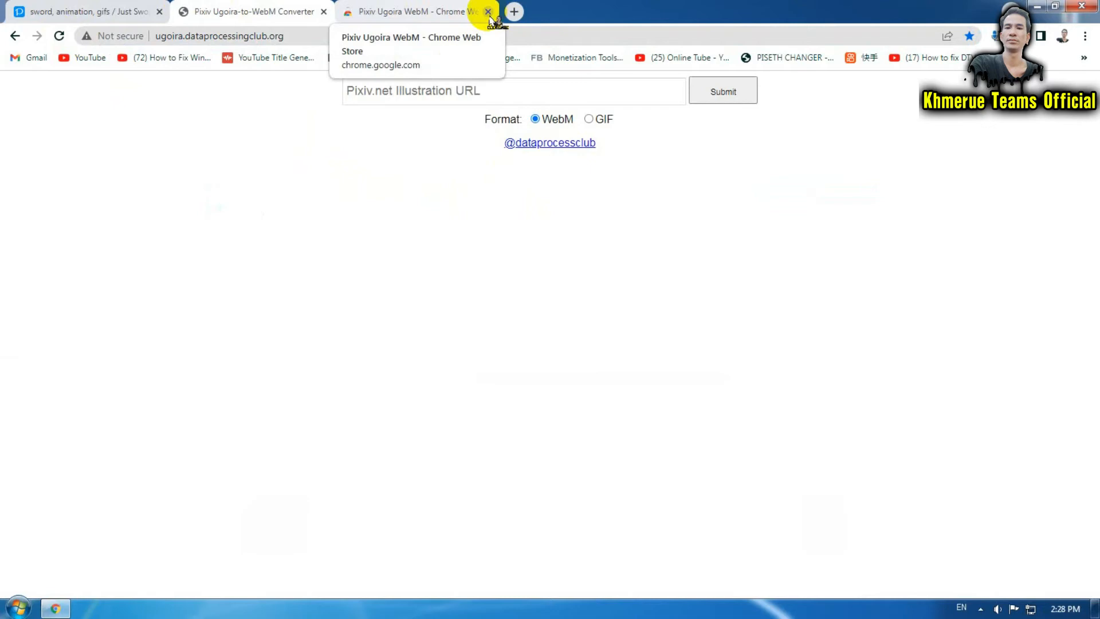
Step: Close the Web Store tab and copy the Just Sword artwork's page address
click(488, 12)
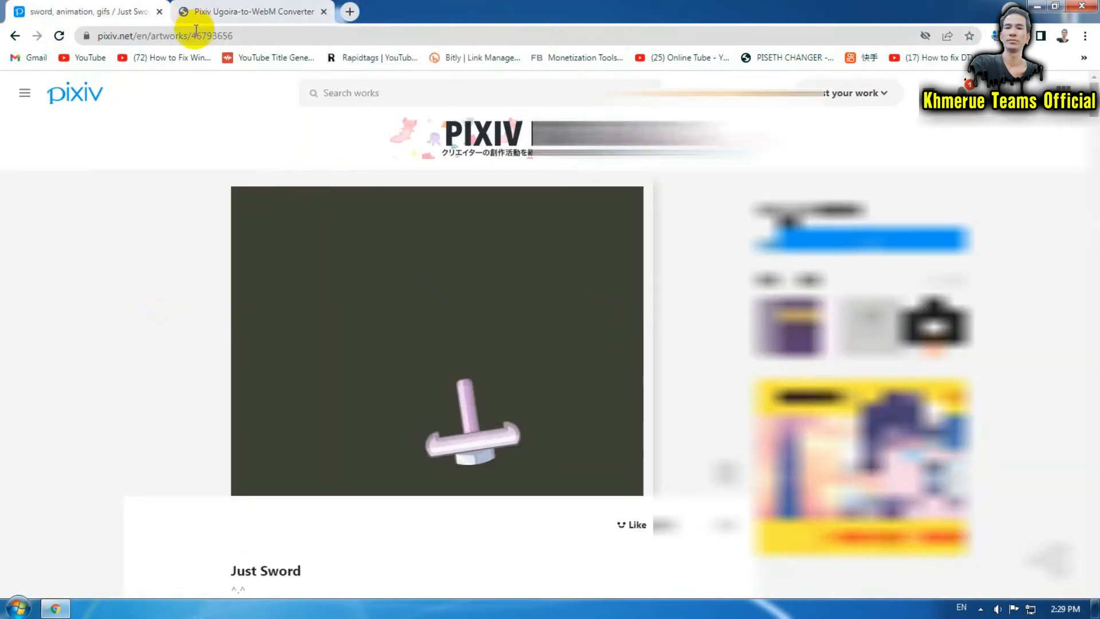
right_click(165, 35)
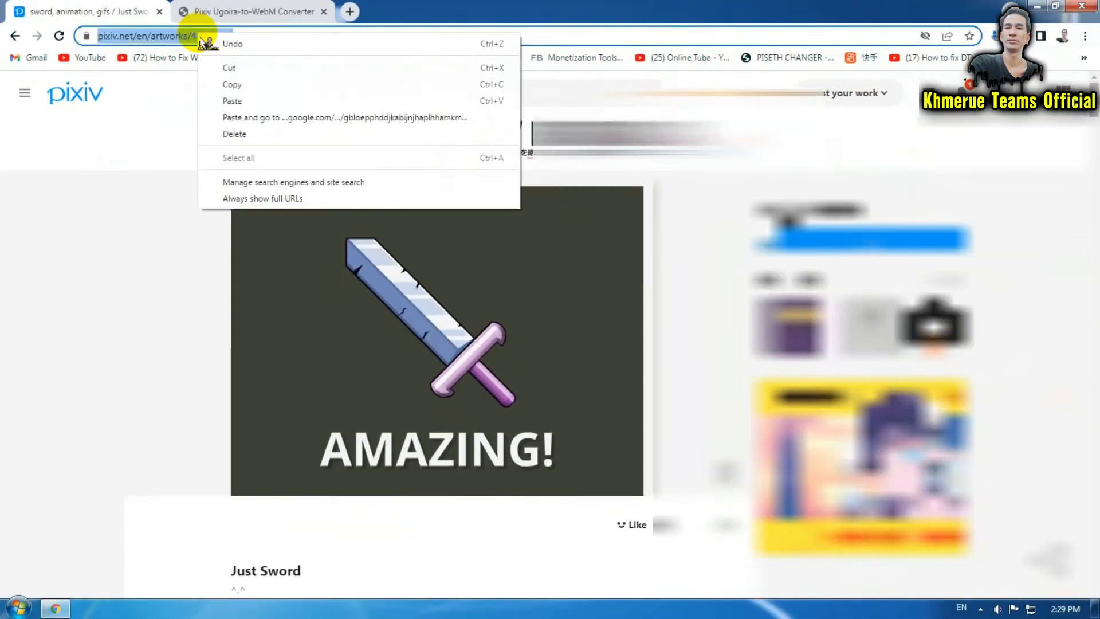
click(253, 12)
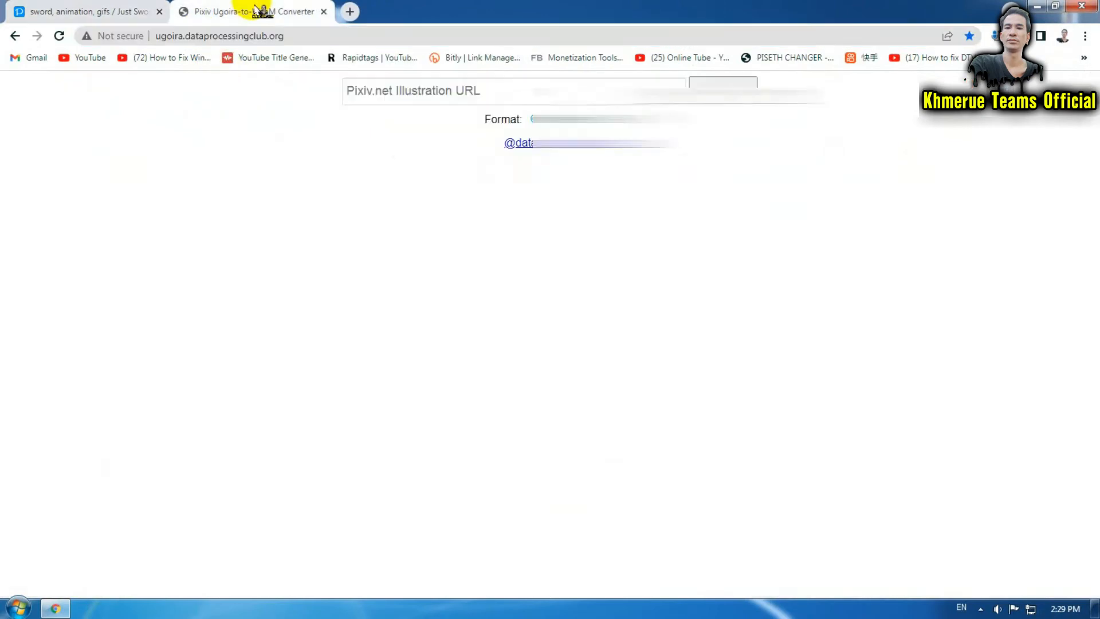
click(515, 91)
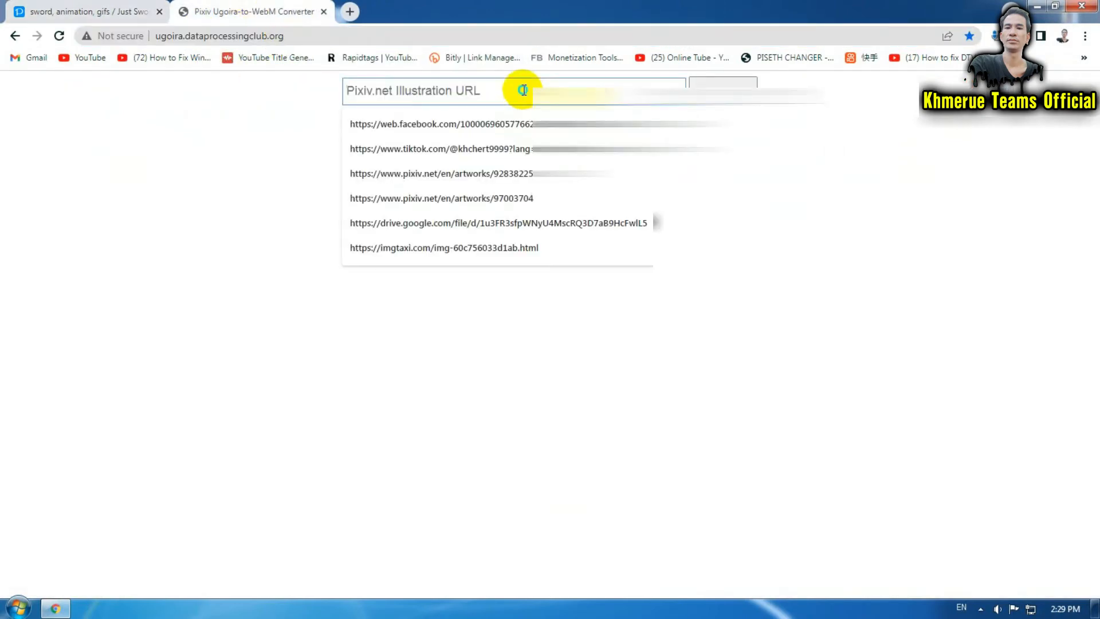
click(441, 173)
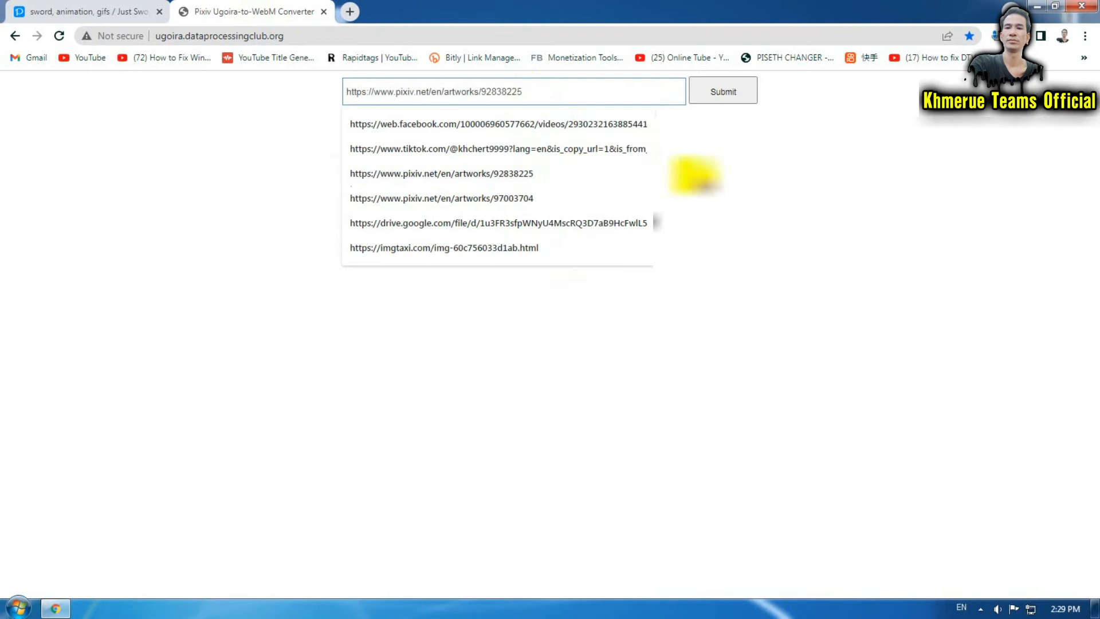
text(https://www.pixiv.net/en/artworks/46793656)
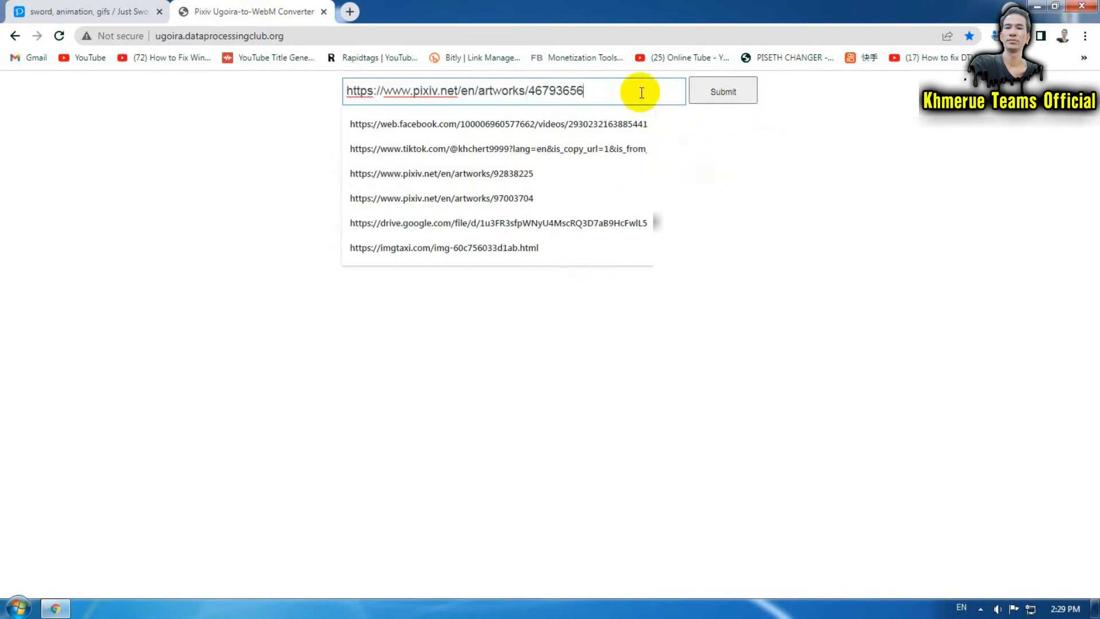
click(722, 90)
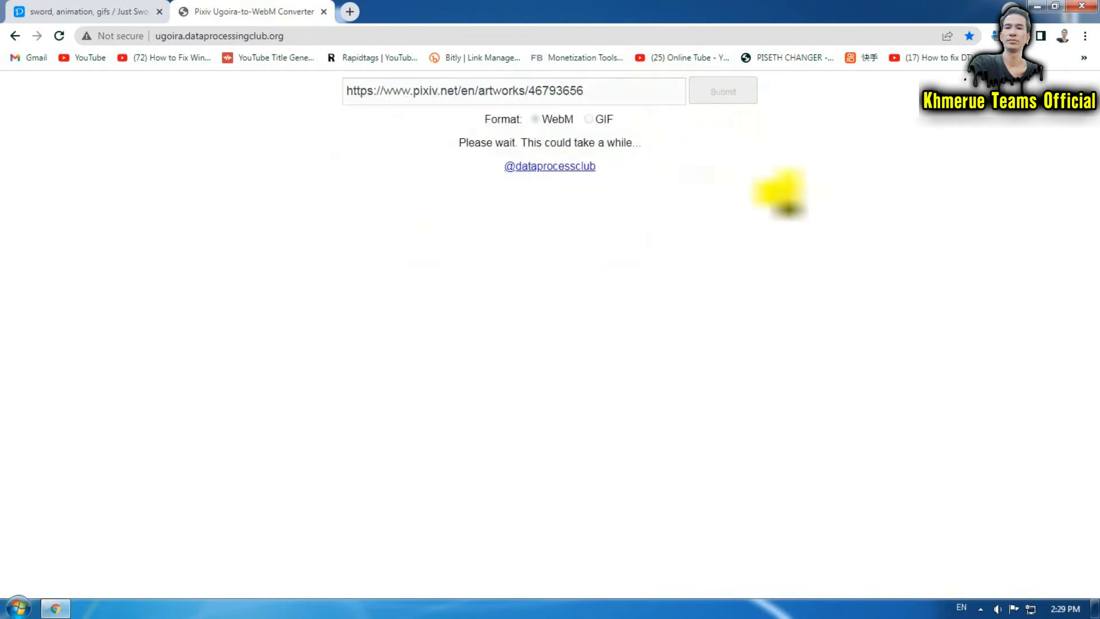
mouse_move(659, 207)
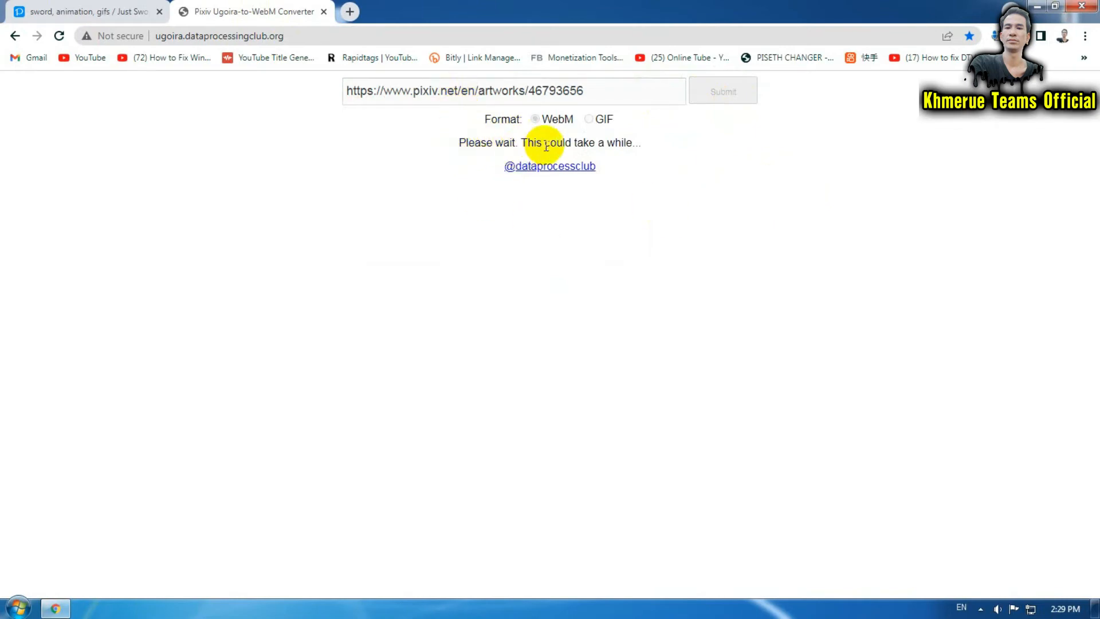
mouse_move(711, 143)
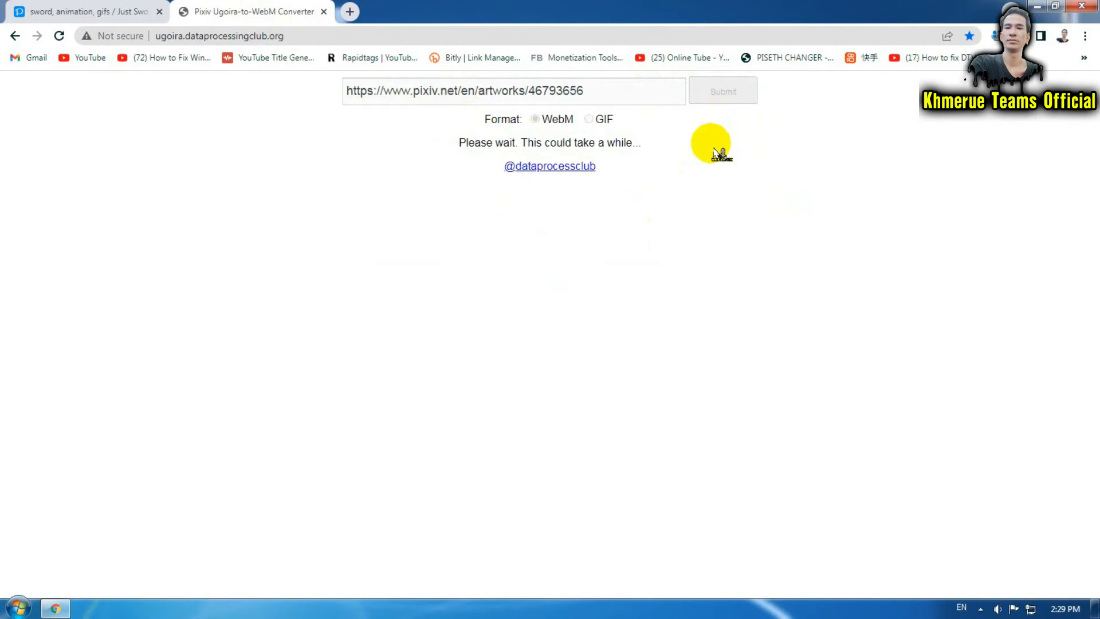
Step: Check the original pixiv artwork and the converter tab while conversion processes
click(84, 11)
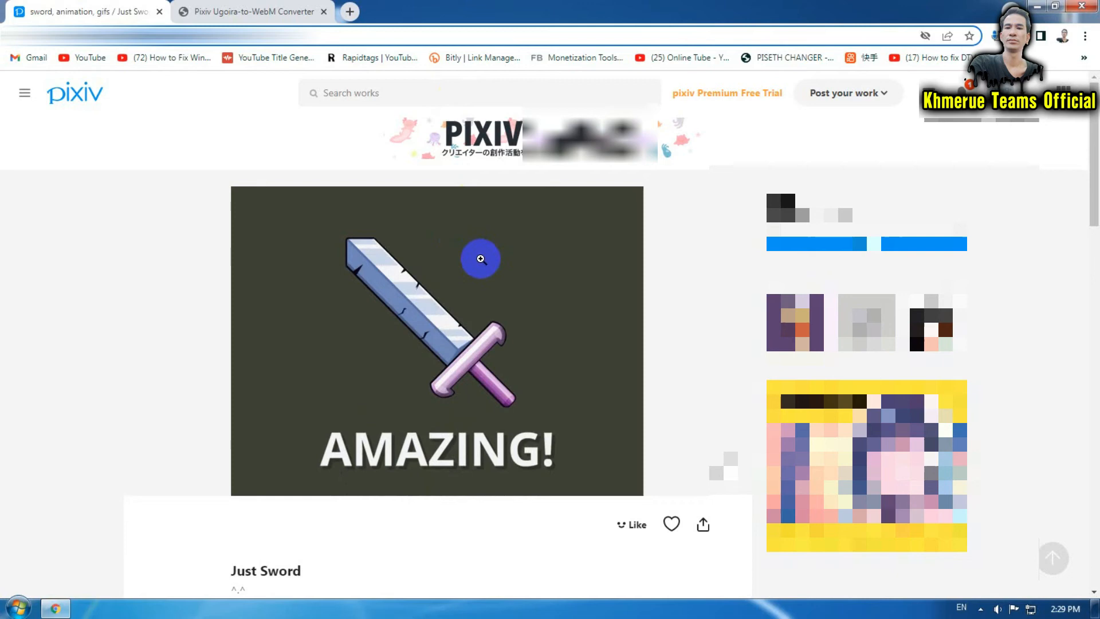
click(253, 11)
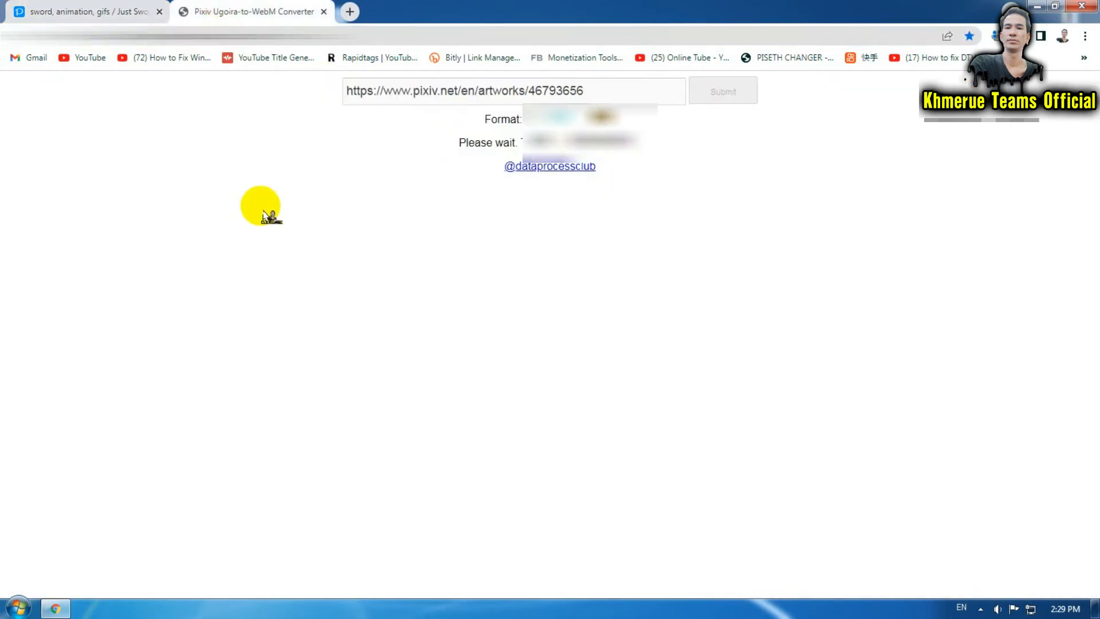
mouse_move(599, 119)
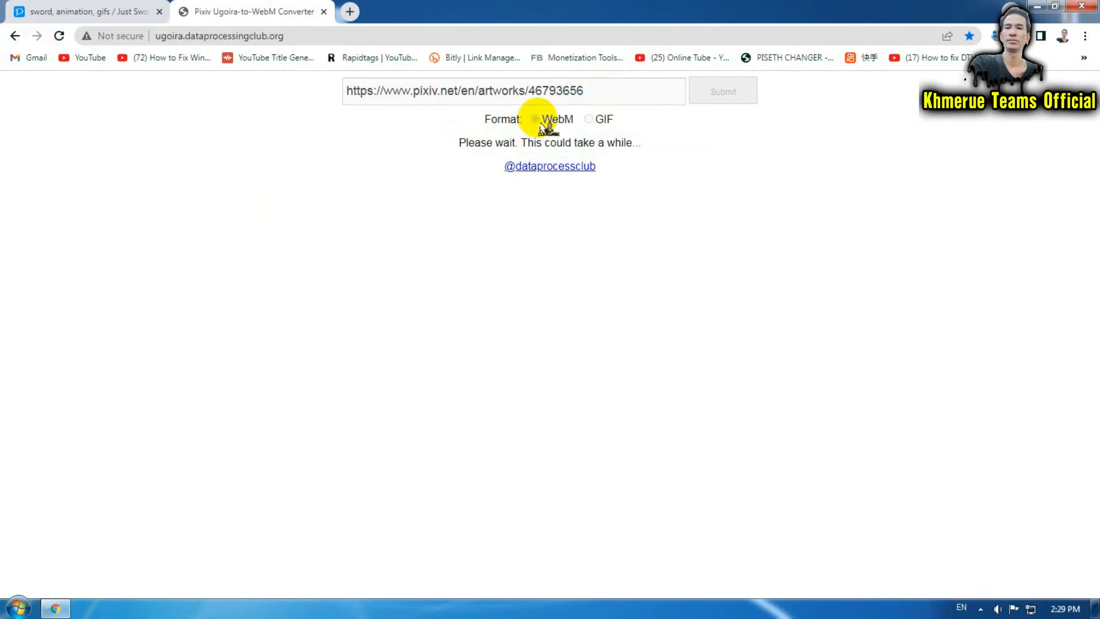
click(84, 11)
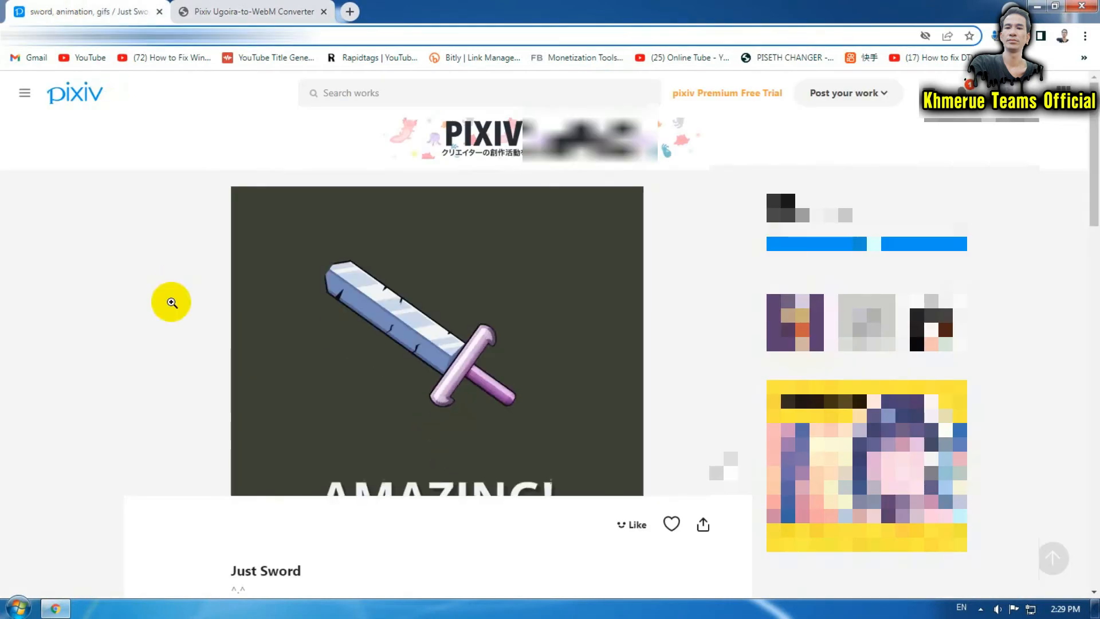
click(252, 11)
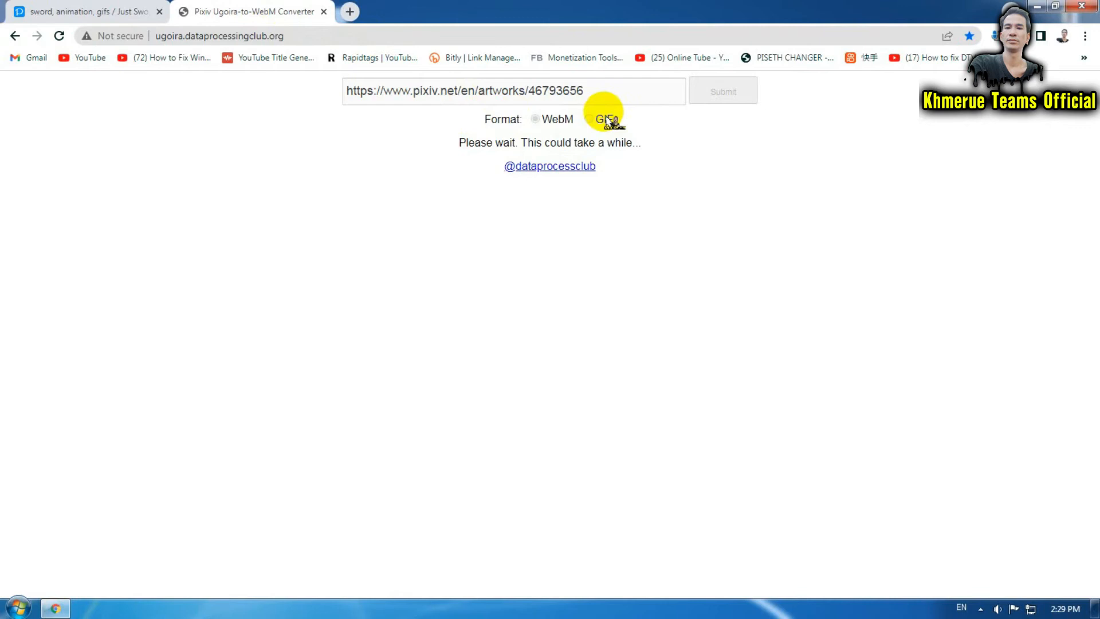
mouse_move(619, 163)
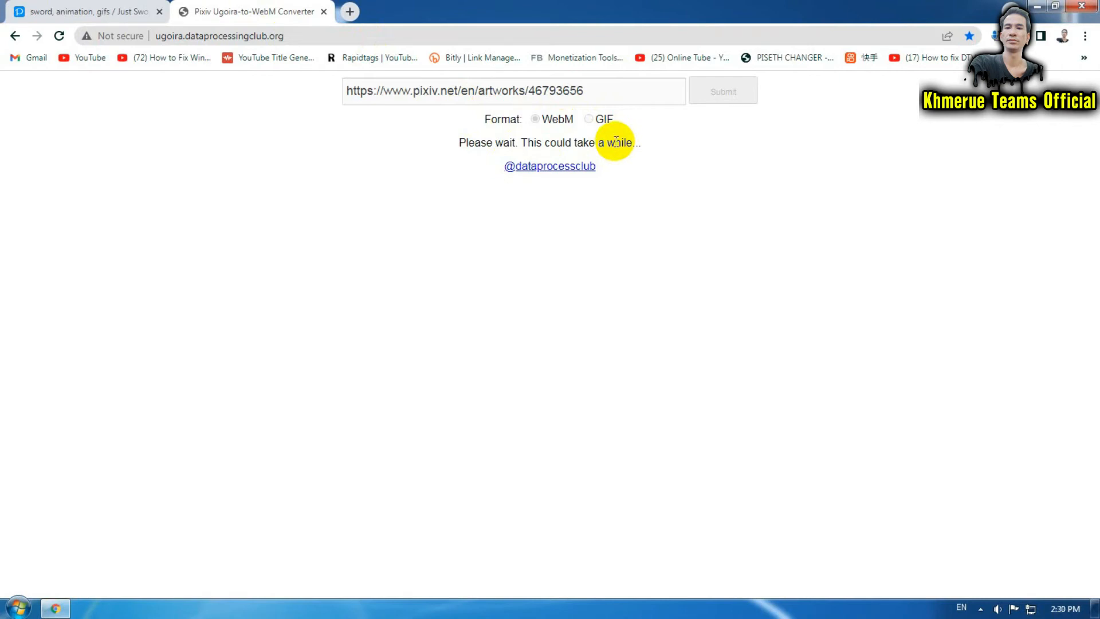
mouse_move(674, 156)
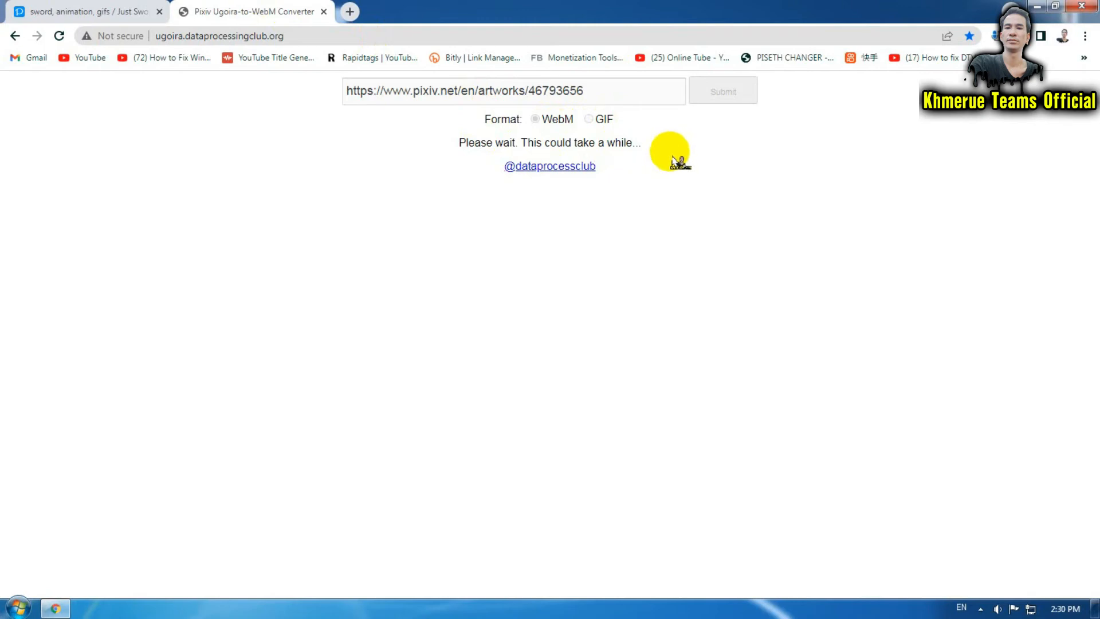
mouse_move(677, 119)
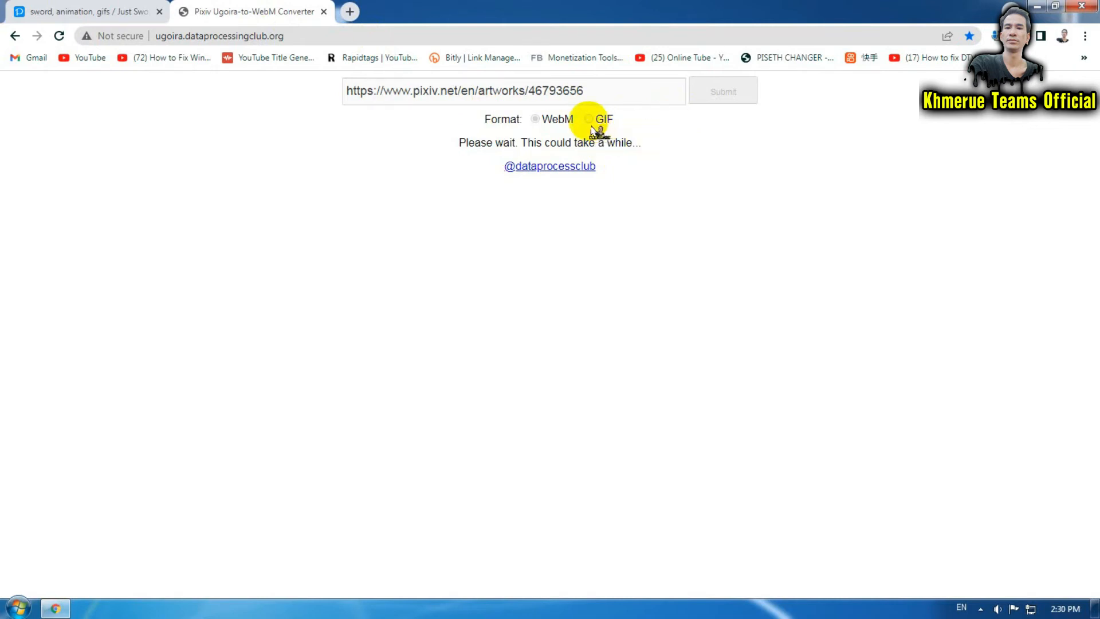
mouse_move(600, 119)
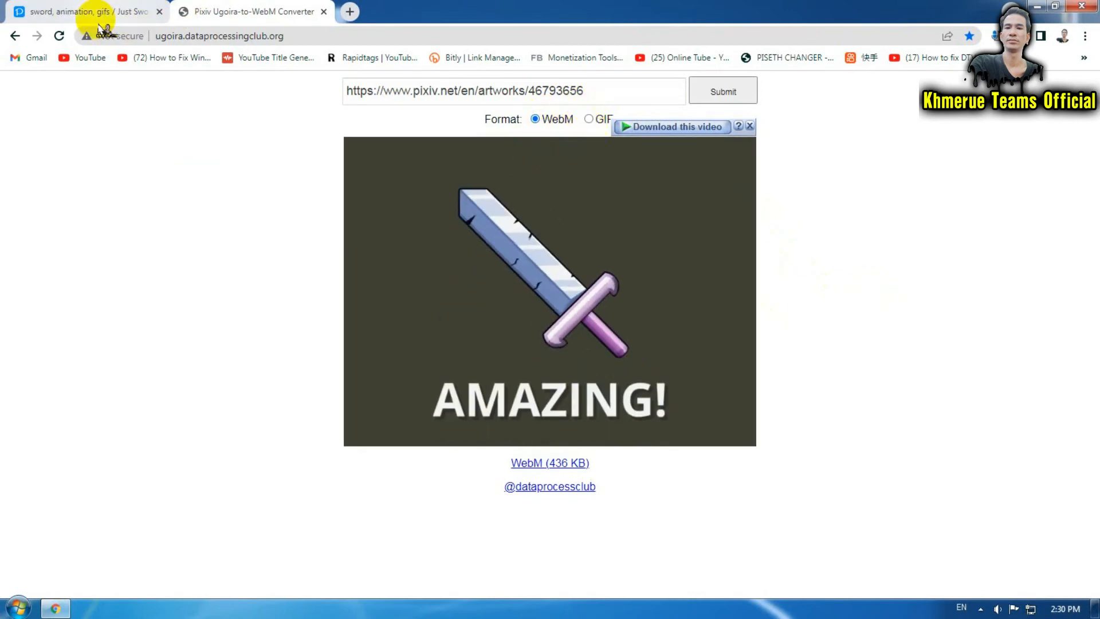
Step: Download the finished 436 KB Just Sword WebM file through IDM
click(84, 11)
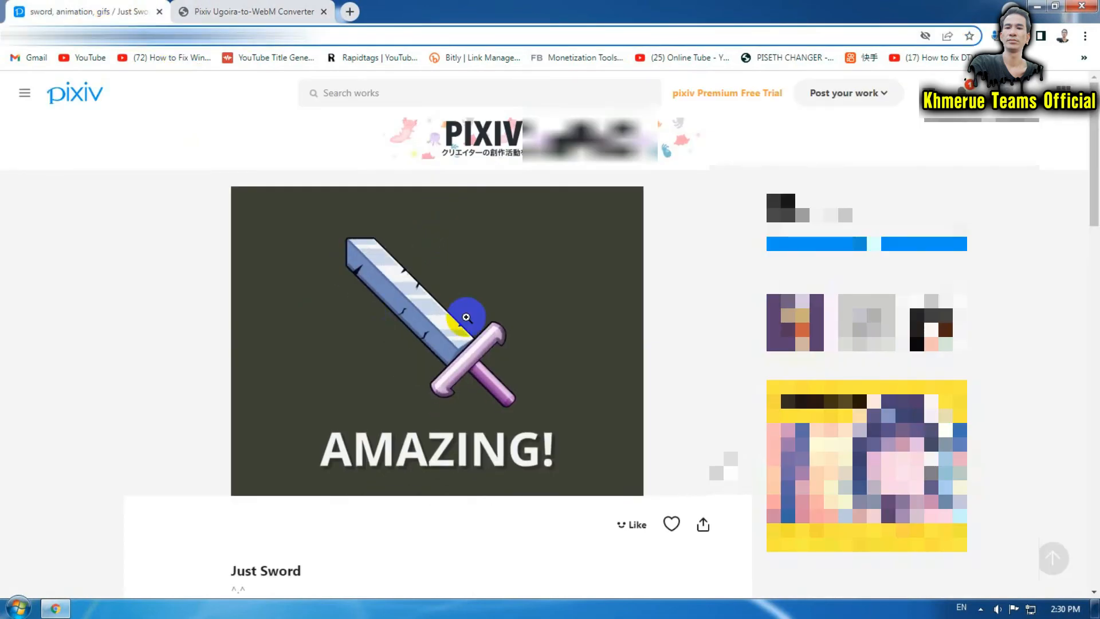
click(250, 11)
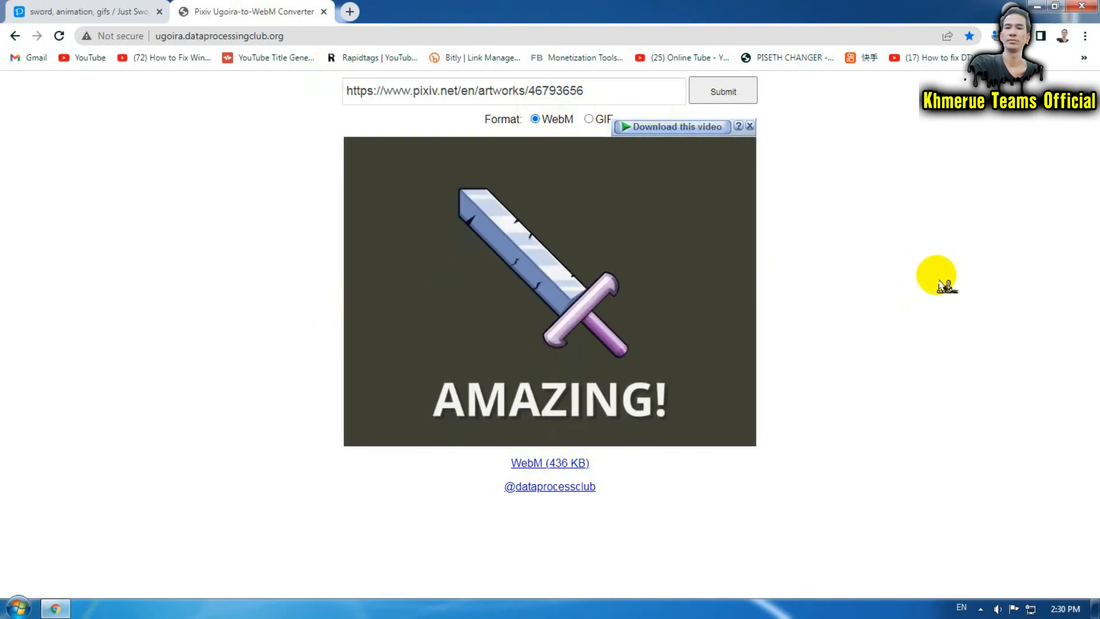
mouse_move(740, 249)
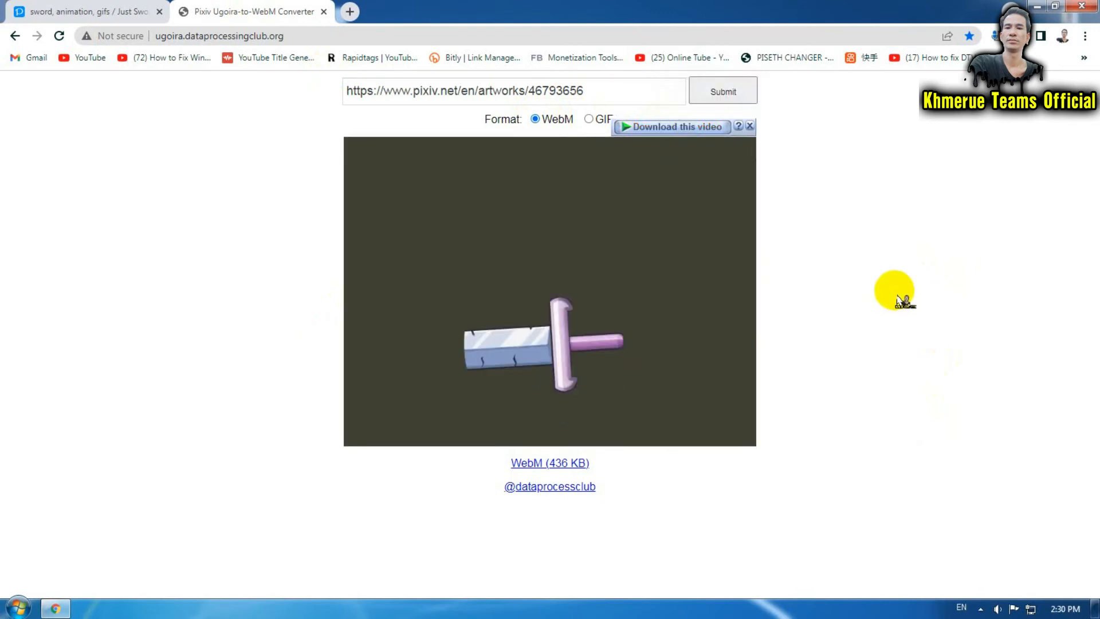
click(675, 127)
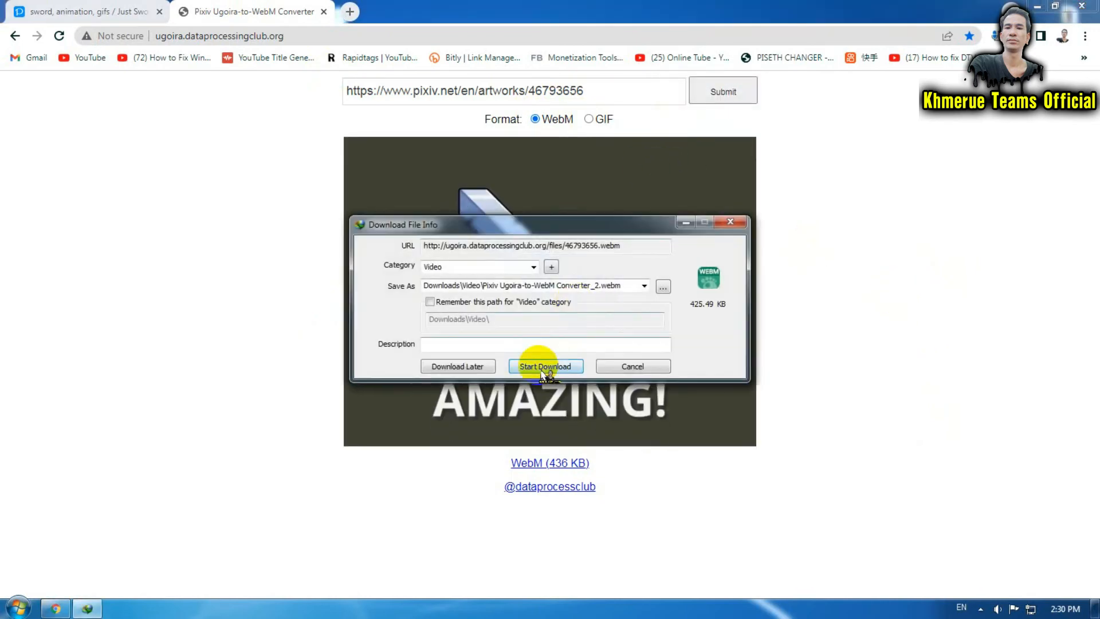
click(544, 365)
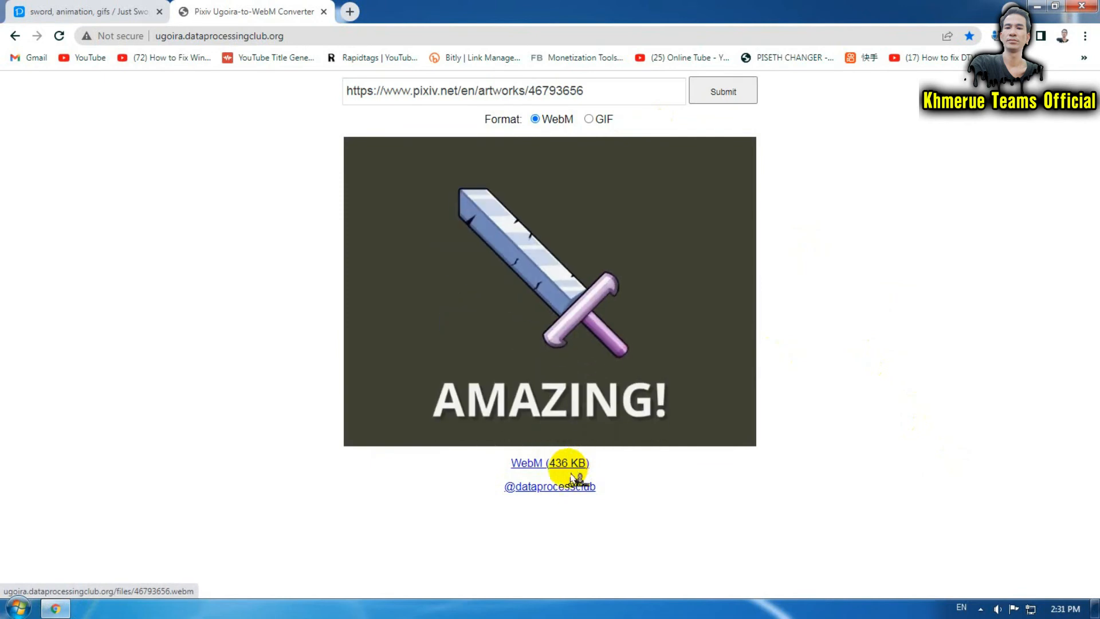
Step: Open the converted Just Sword WebM on its own page and play it
click(550, 462)
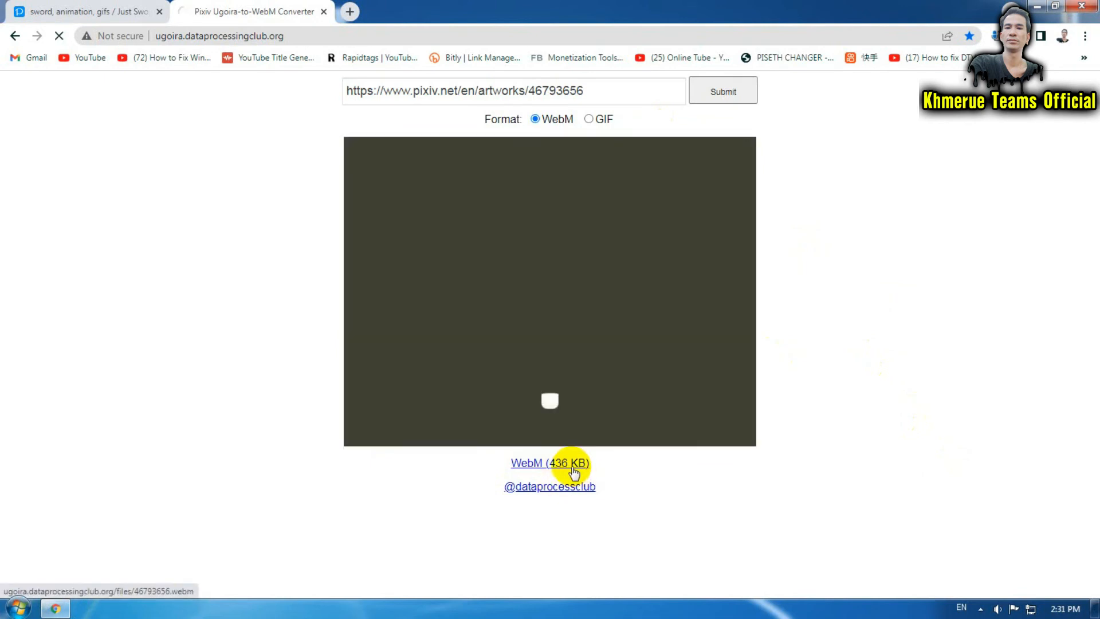
click(550, 462)
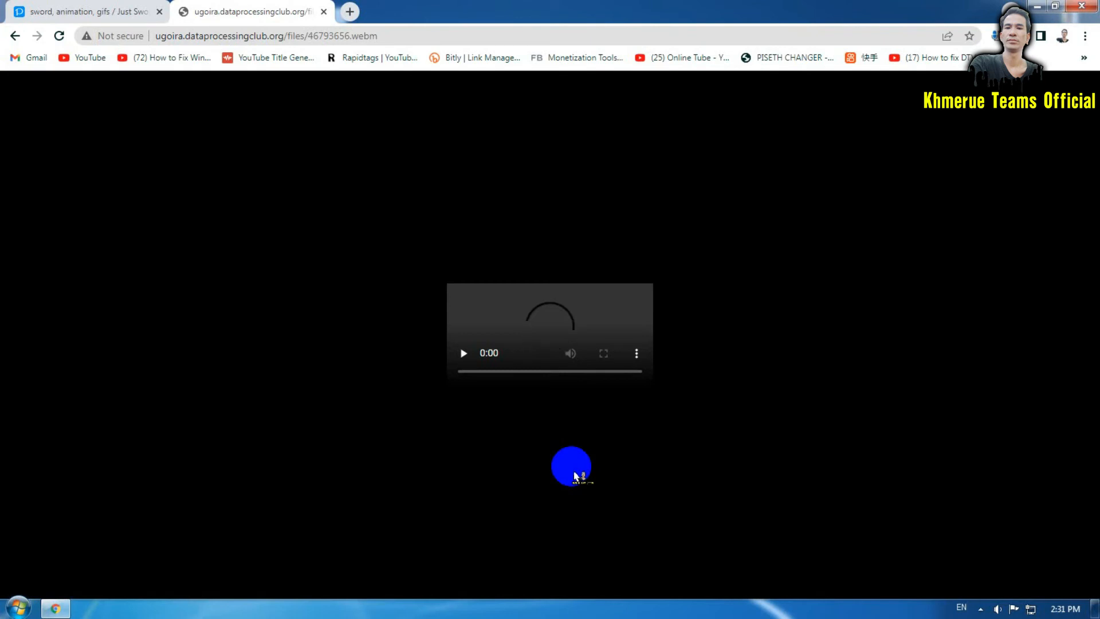
click(463, 353)
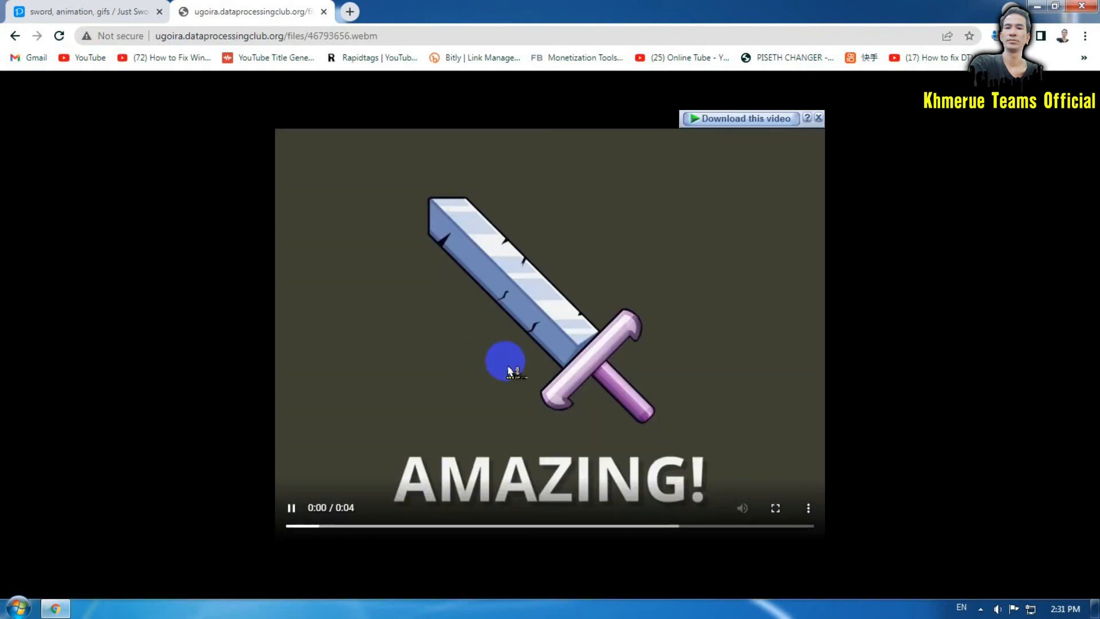
Step: Download the sword WebM video from the video's options
right_click(646, 334)
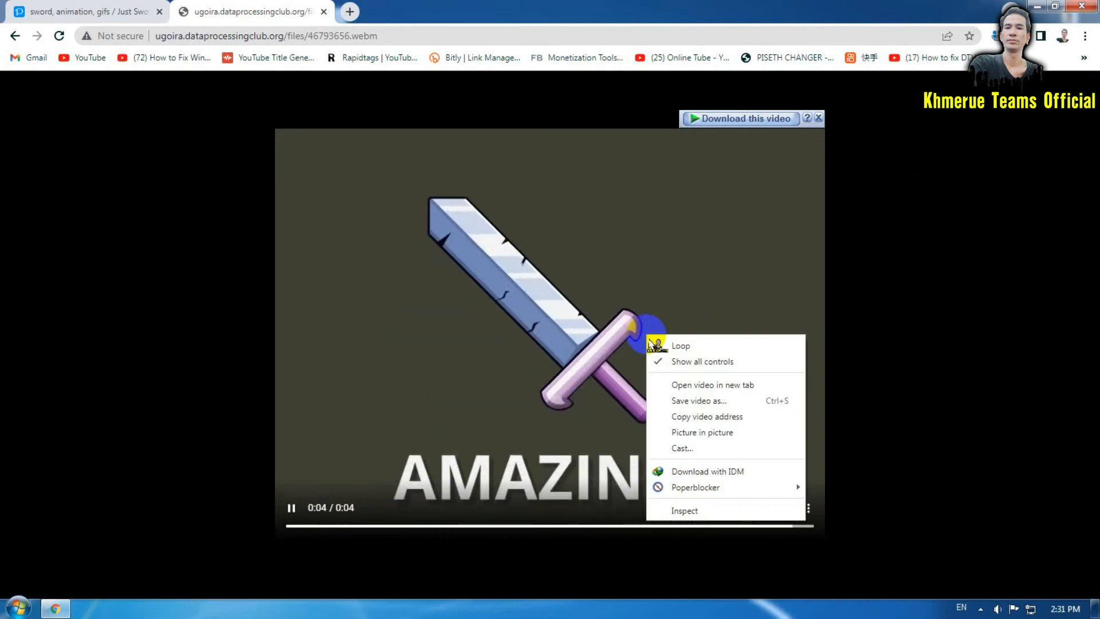
click(935, 259)
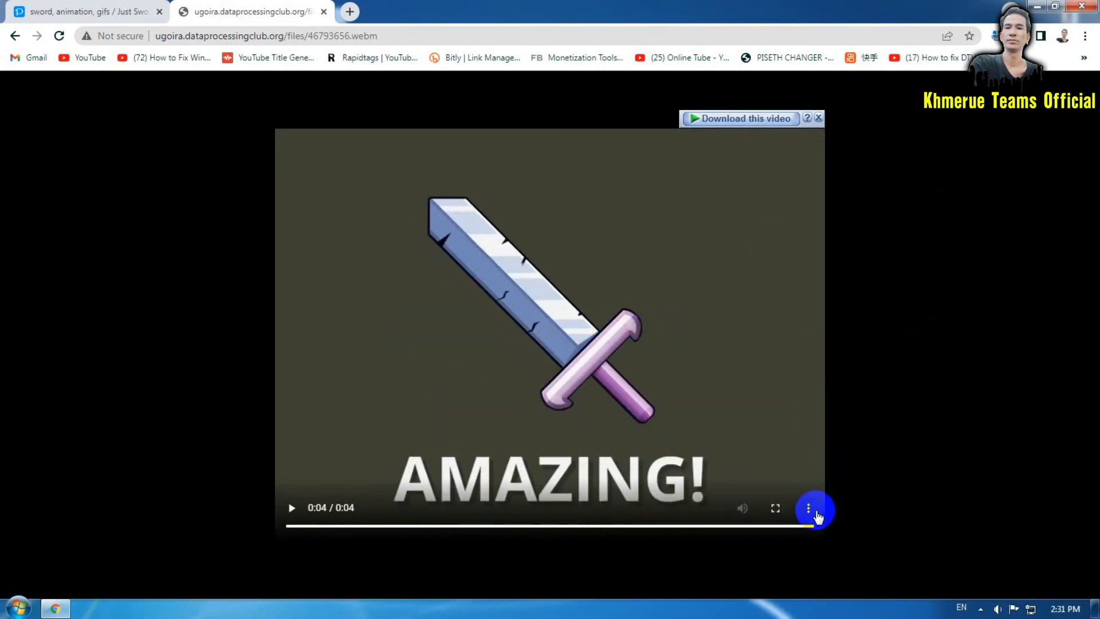
click(814, 508)
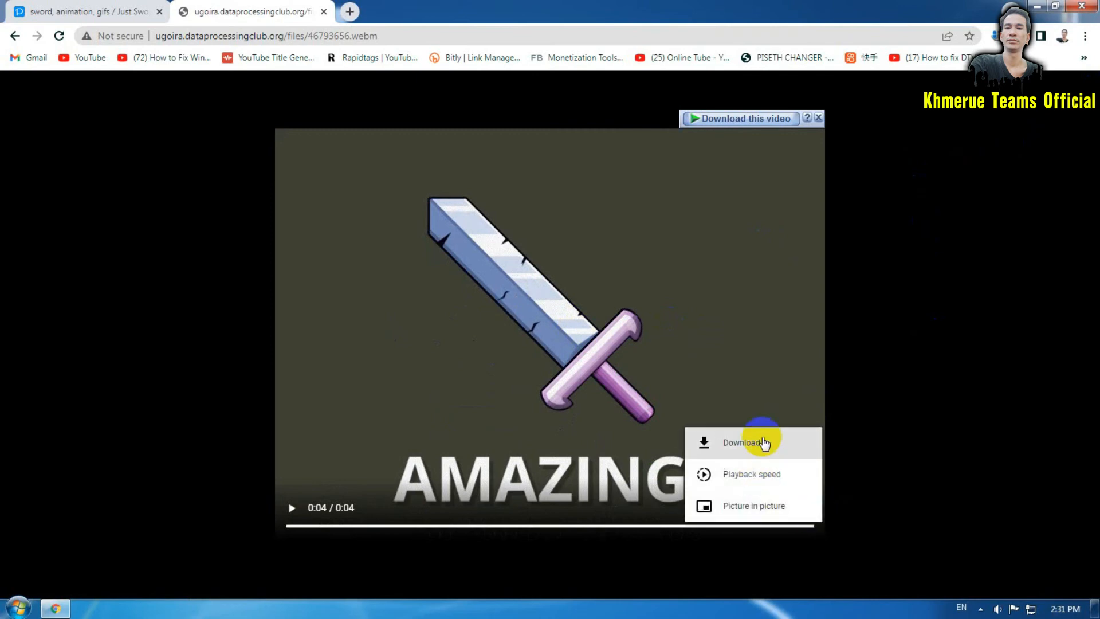
mouse_move(785, 451)
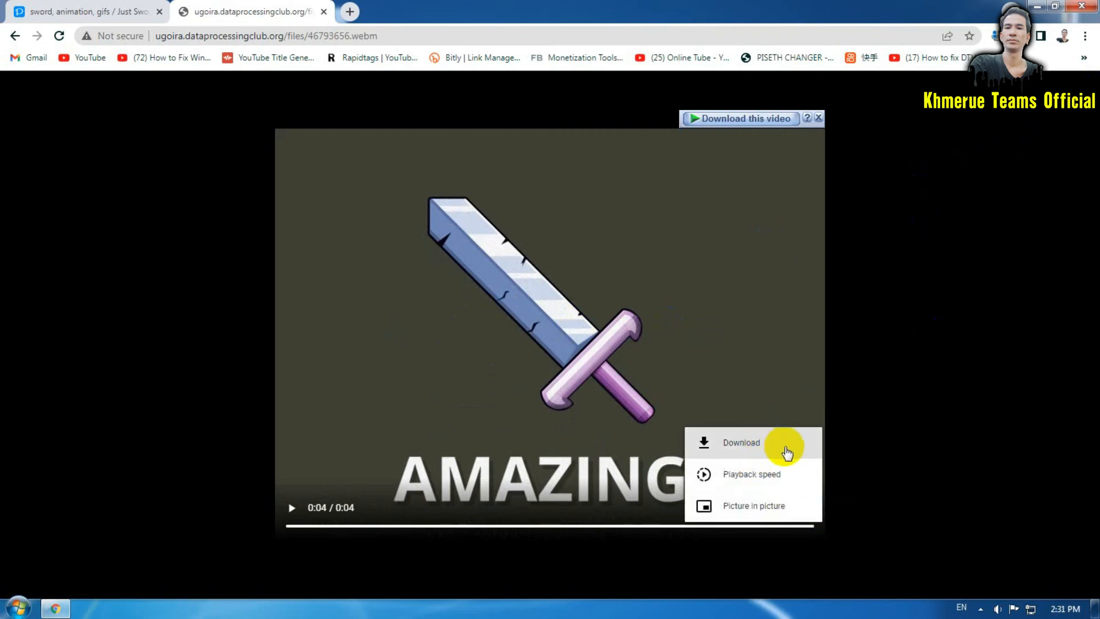
mouse_move(936, 418)
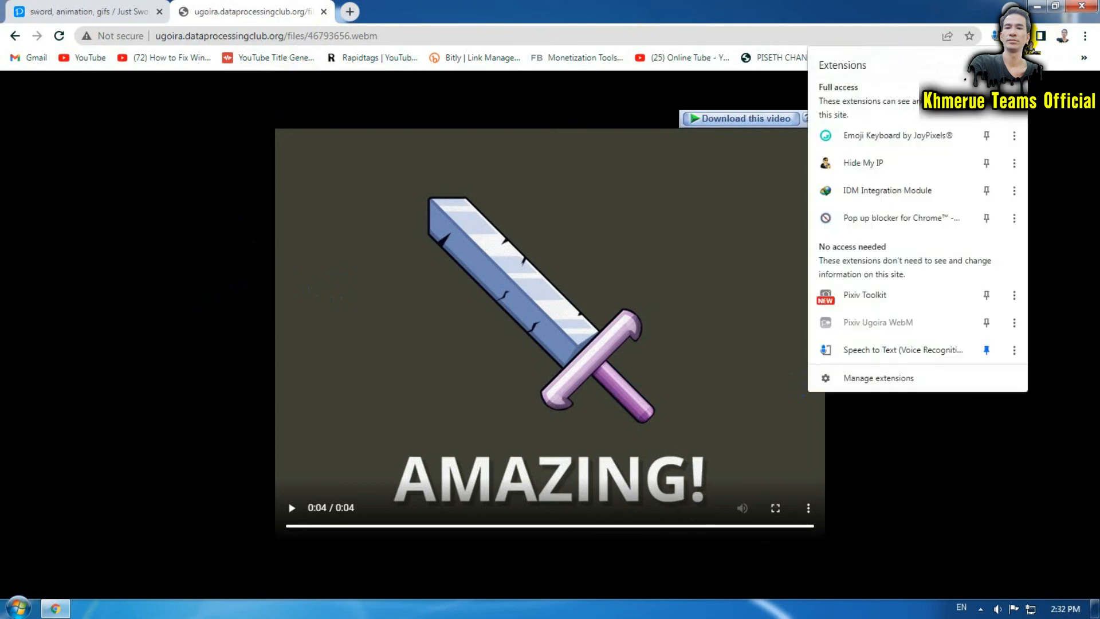
mouse_move(890, 370)
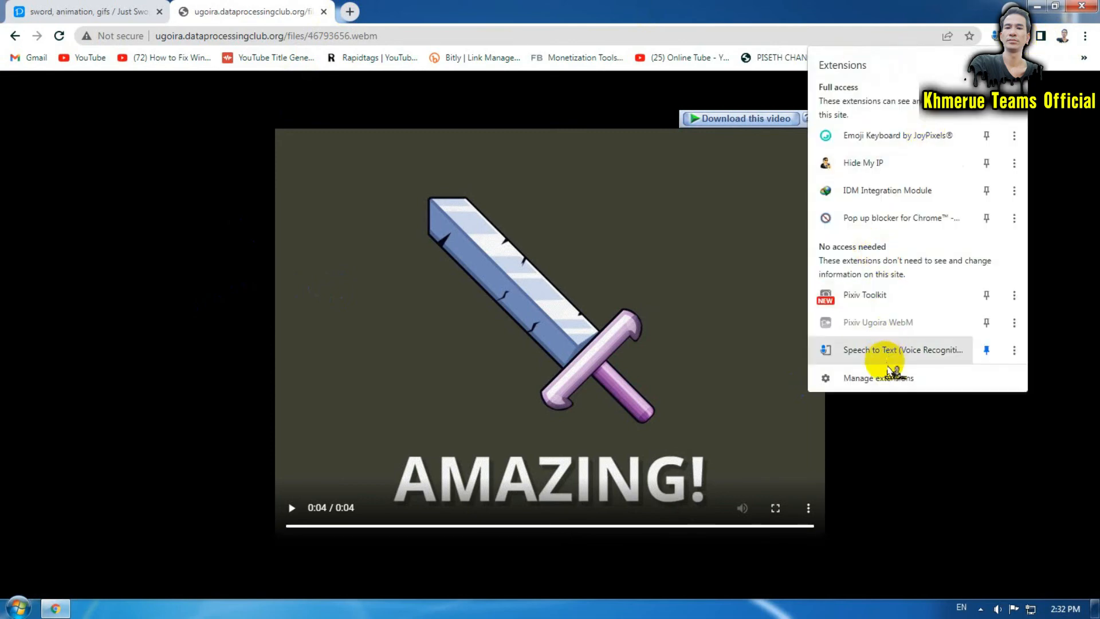
Step: Show Pixiv Toolkit and Pixiv Ugoira WebM on Manage extensions, then return to the WebM tab
click(878, 378)
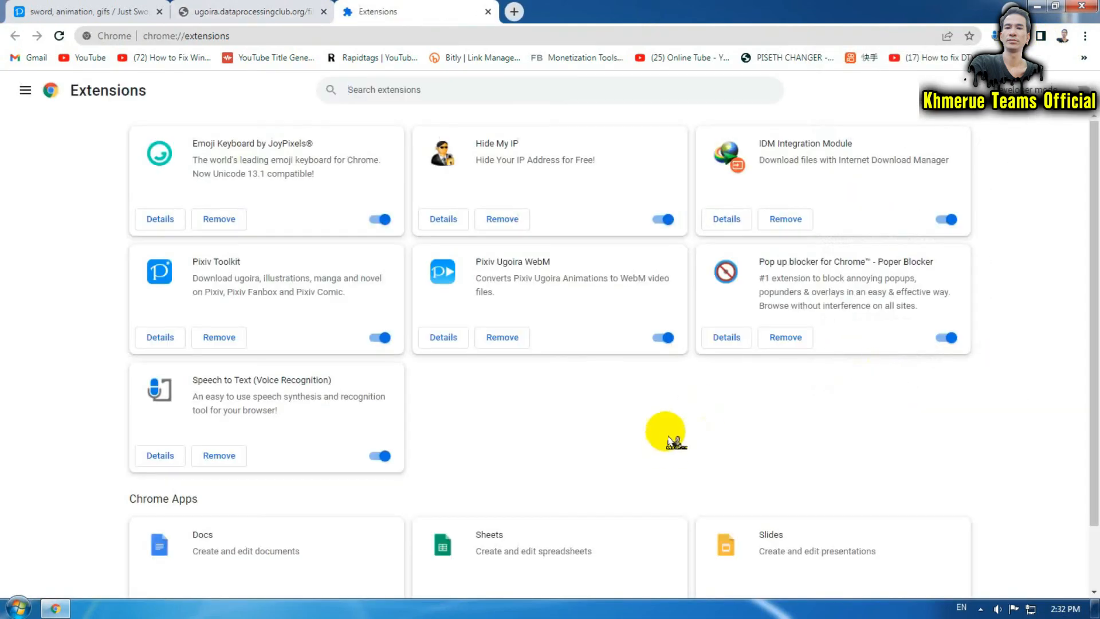
mouse_move(431, 287)
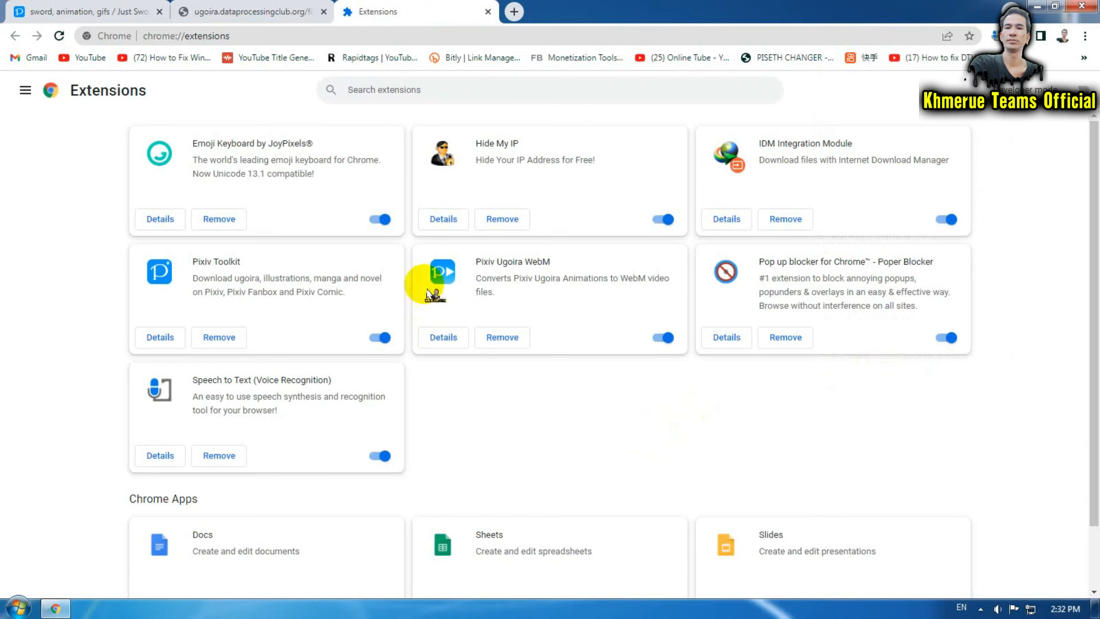
mouse_move(200, 274)
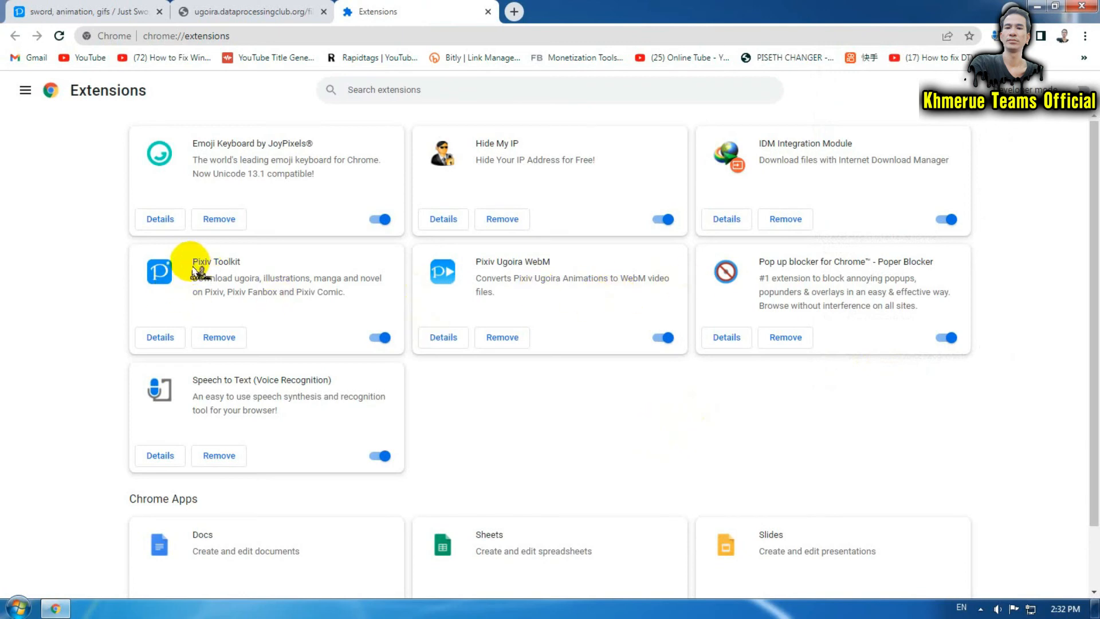
double_click(216, 262)
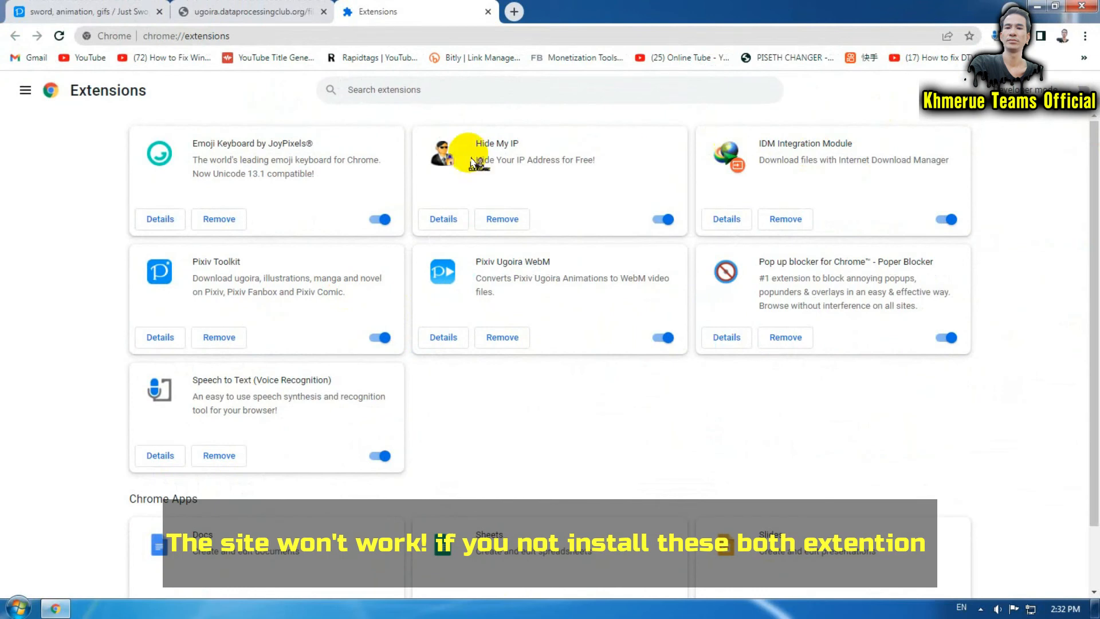
mouse_move(589, 410)
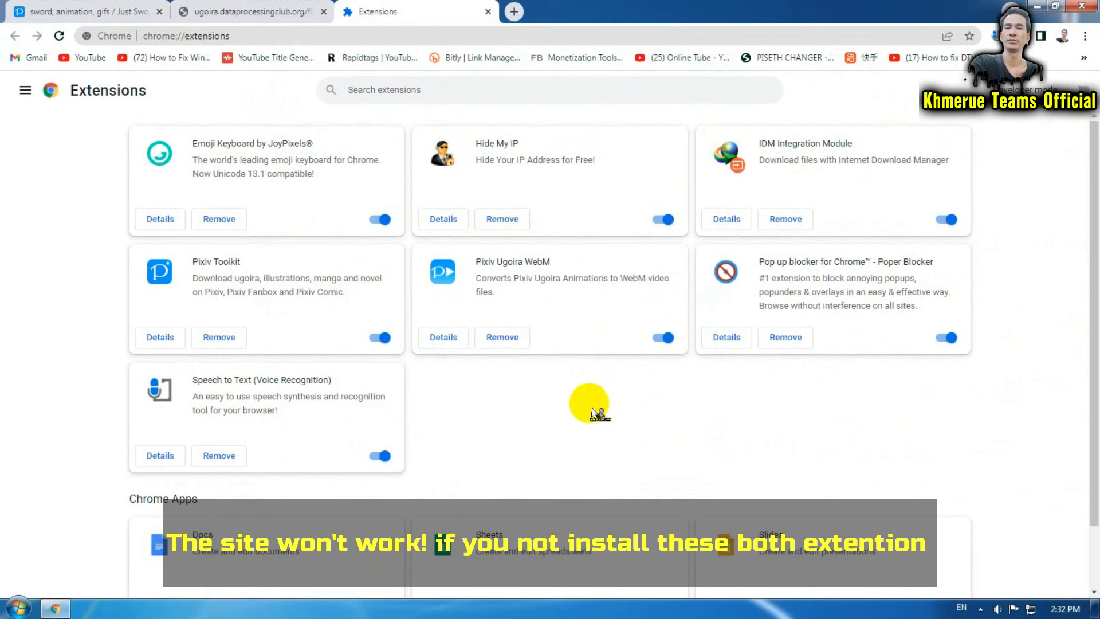
mouse_move(41, 330)
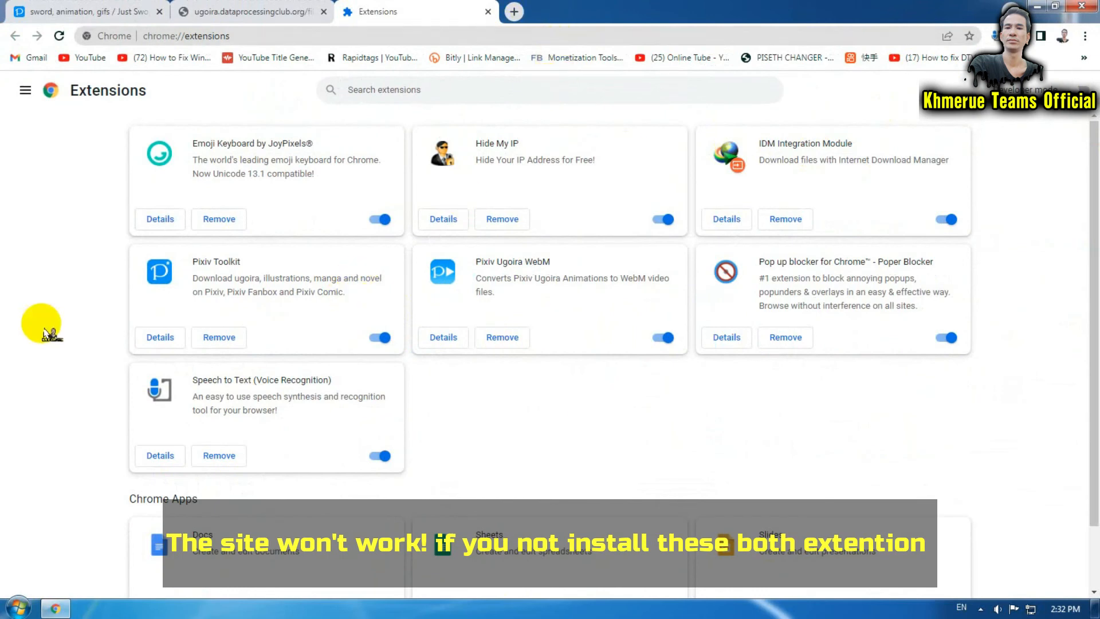
mouse_move(325, 274)
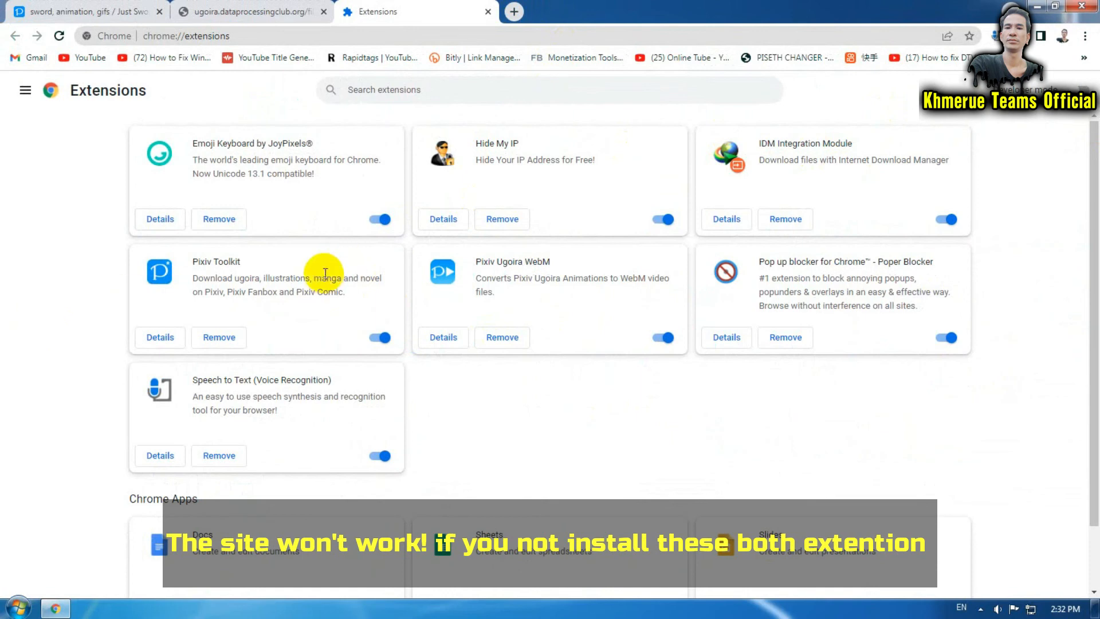
mouse_move(620, 431)
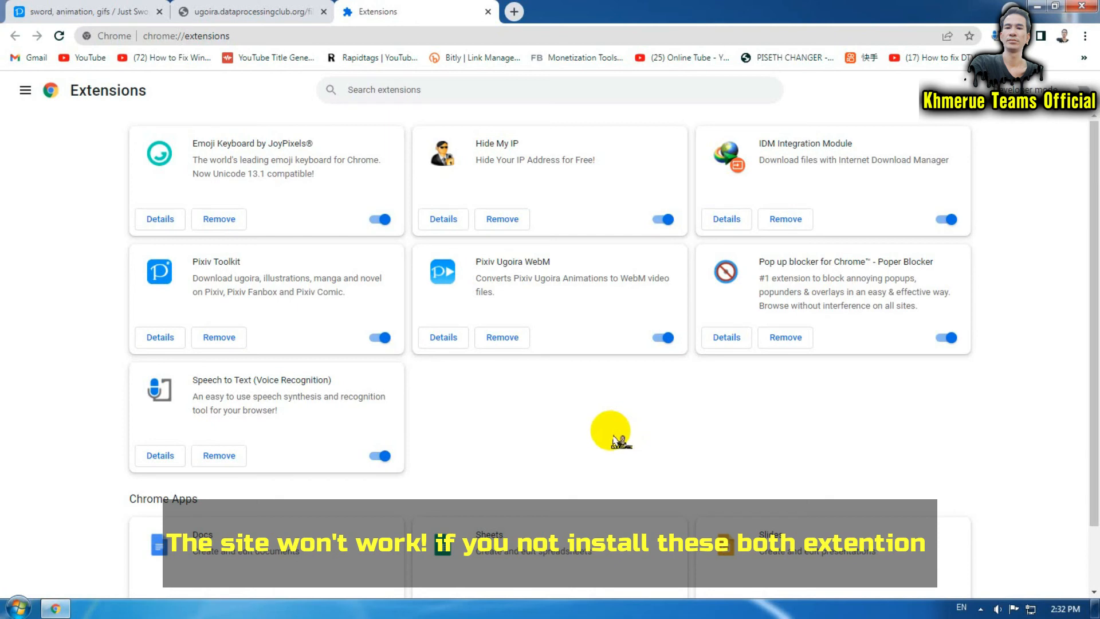
mouse_move(279, 288)
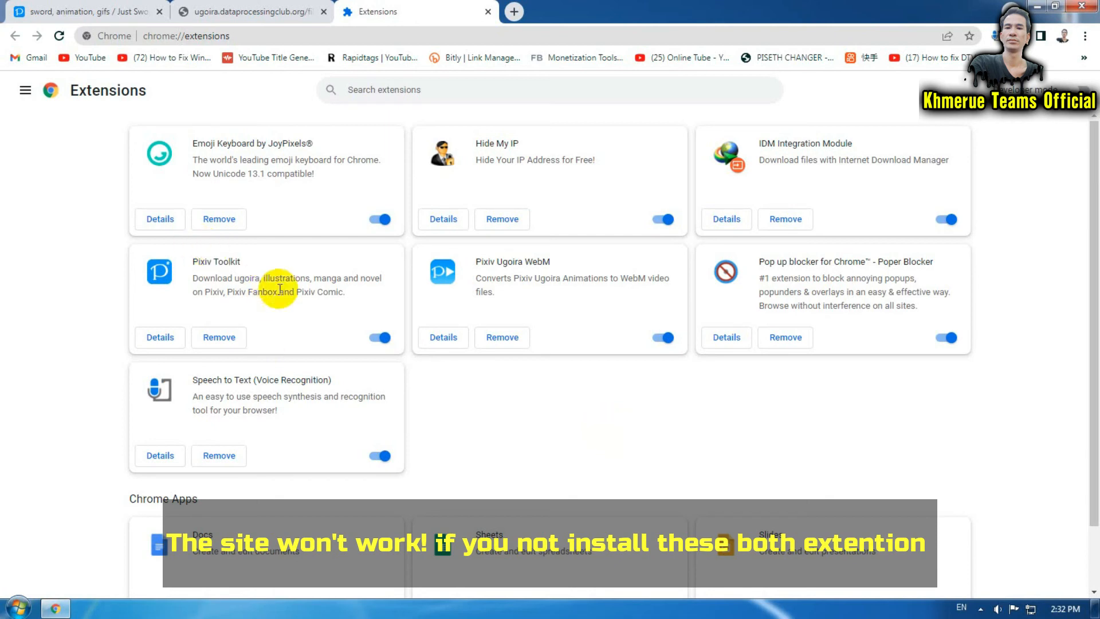
mouse_move(582, 434)
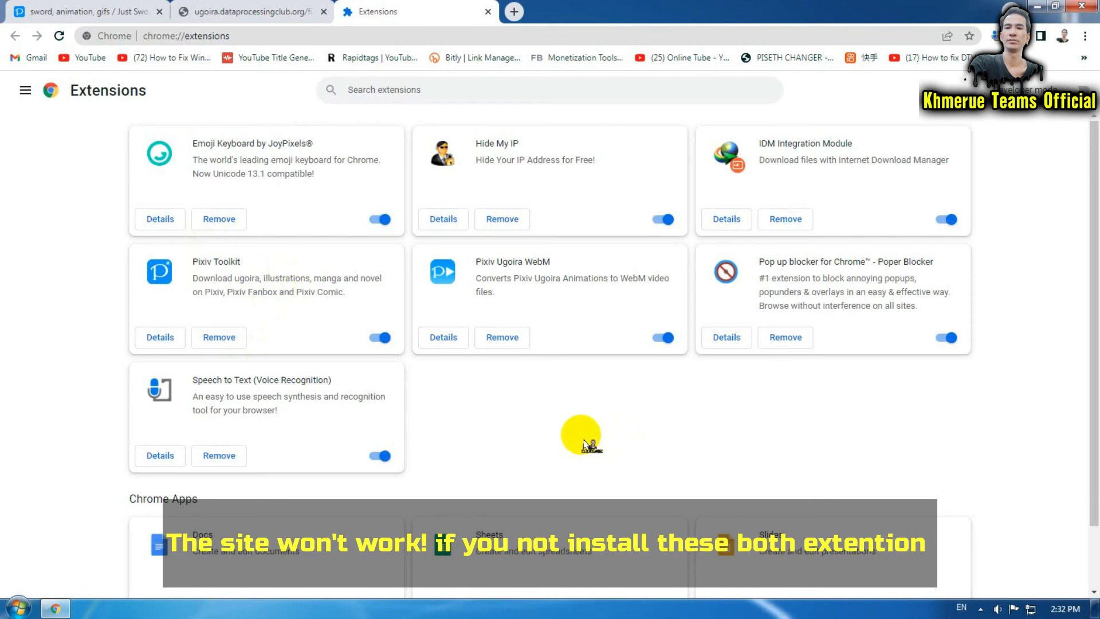
mouse_move(529, 277)
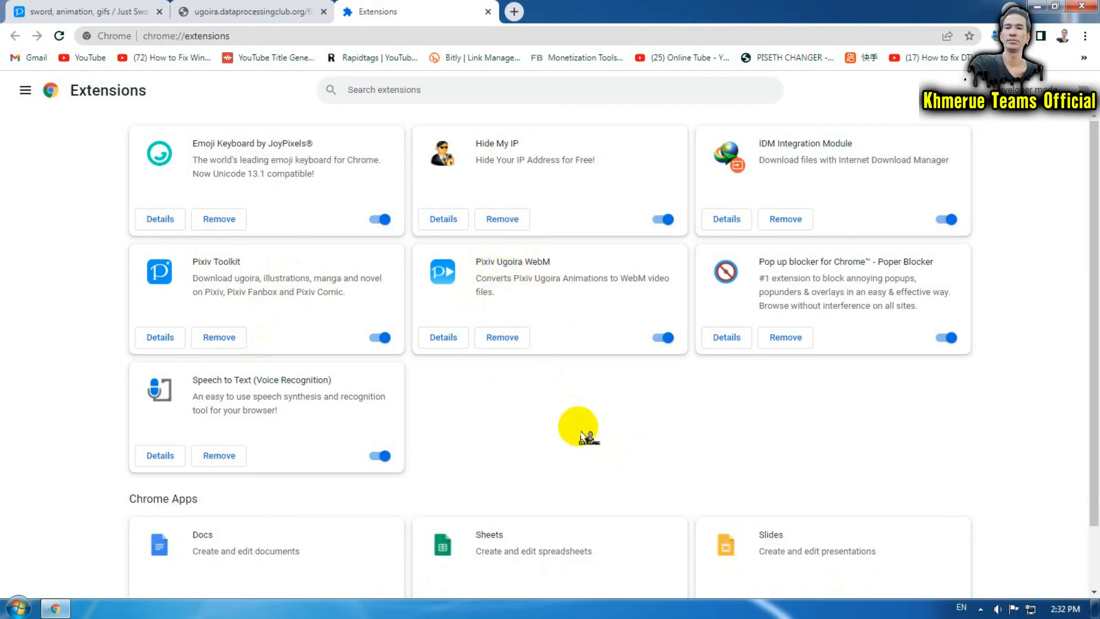
mouse_move(601, 246)
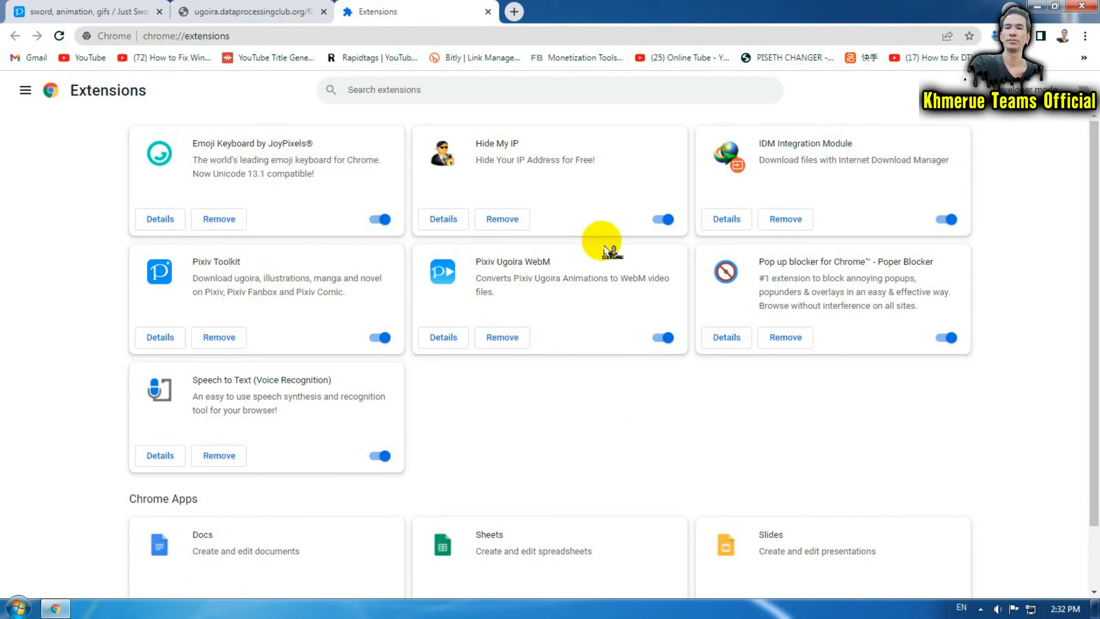
mouse_move(477, 261)
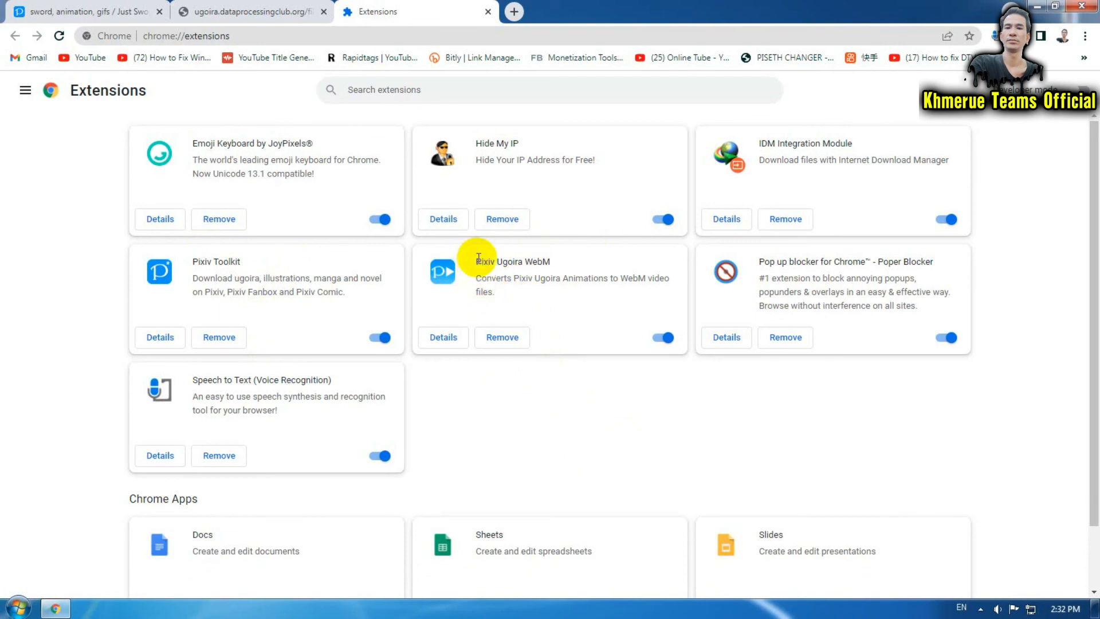
double_click(512, 262)
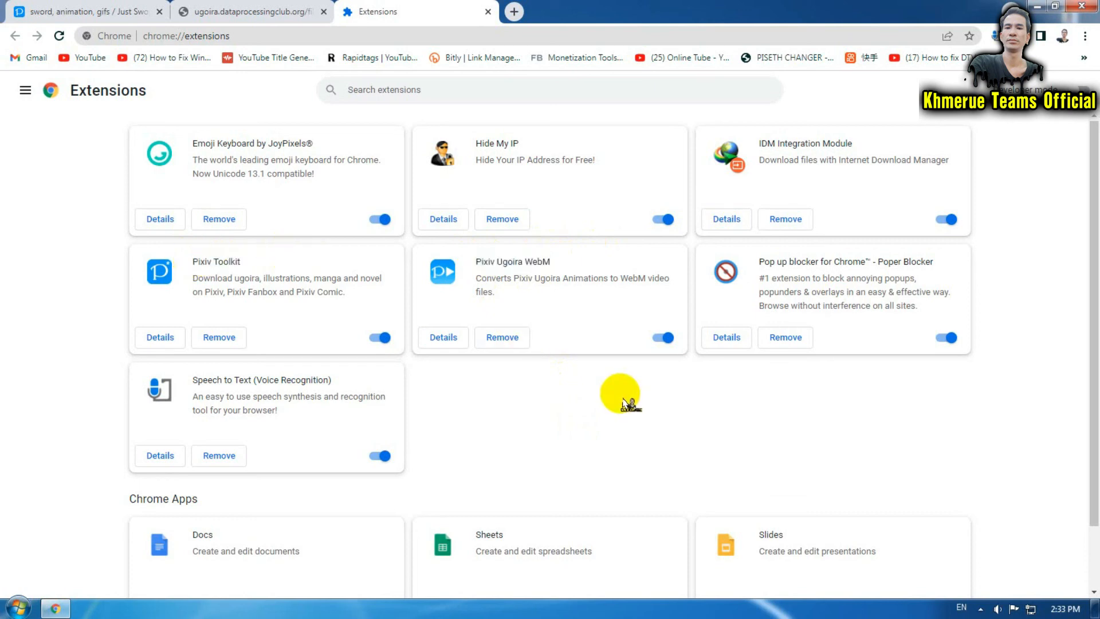
click(249, 11)
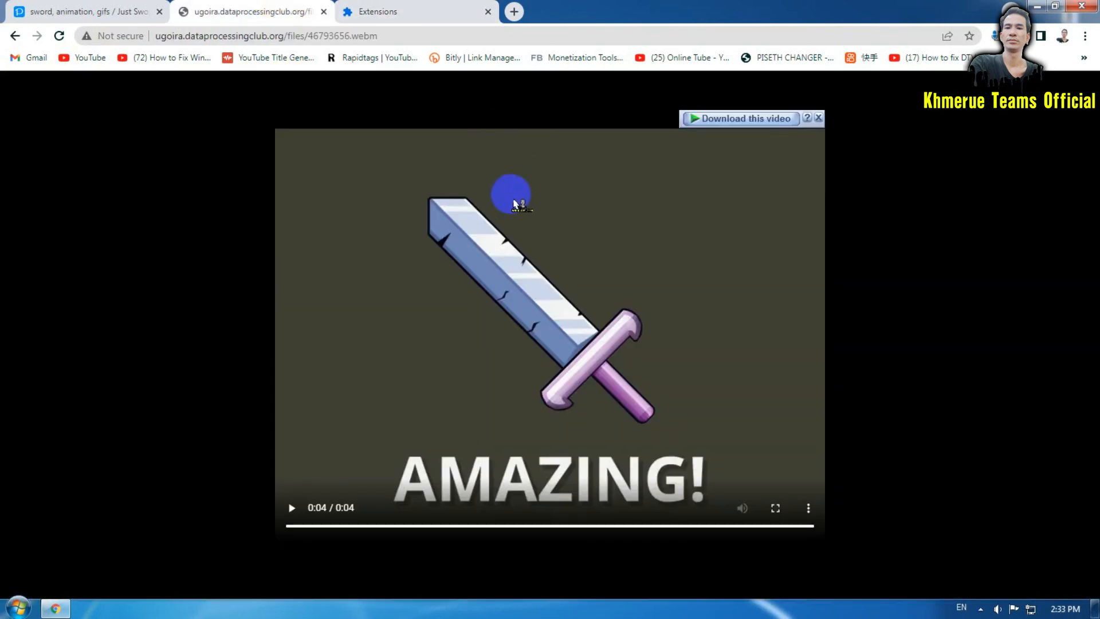
Step: Switch off the Pixiv Toolkit extension on the extensions page
click(260, 35)
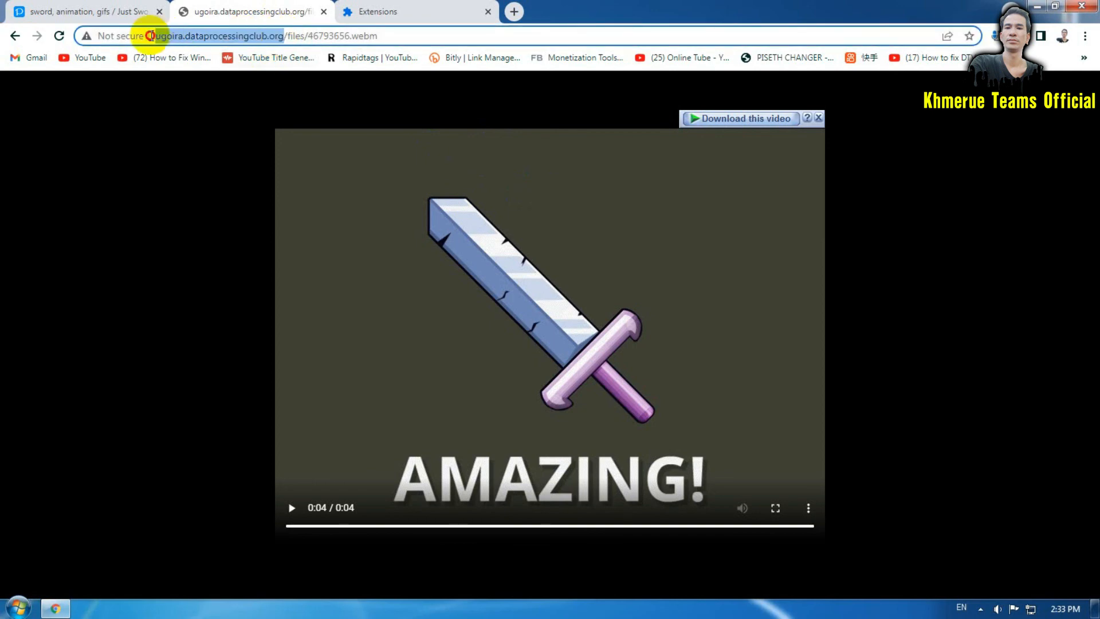
click(379, 12)
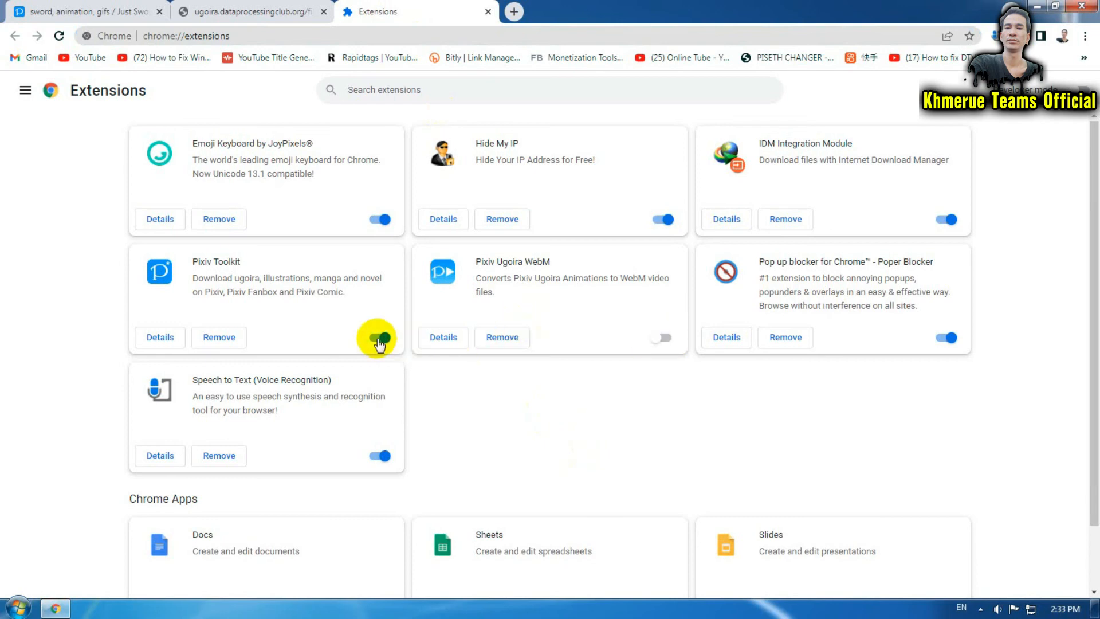
click(378, 337)
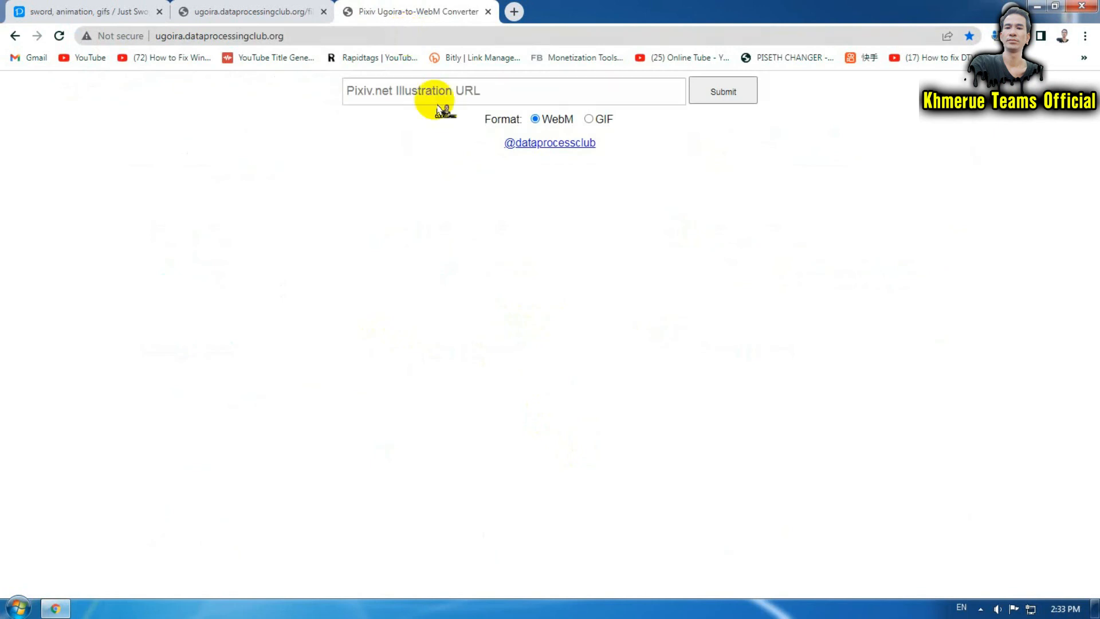
Step: Copy the sword artwork URL and submit it for GIF conversion
click(84, 11)
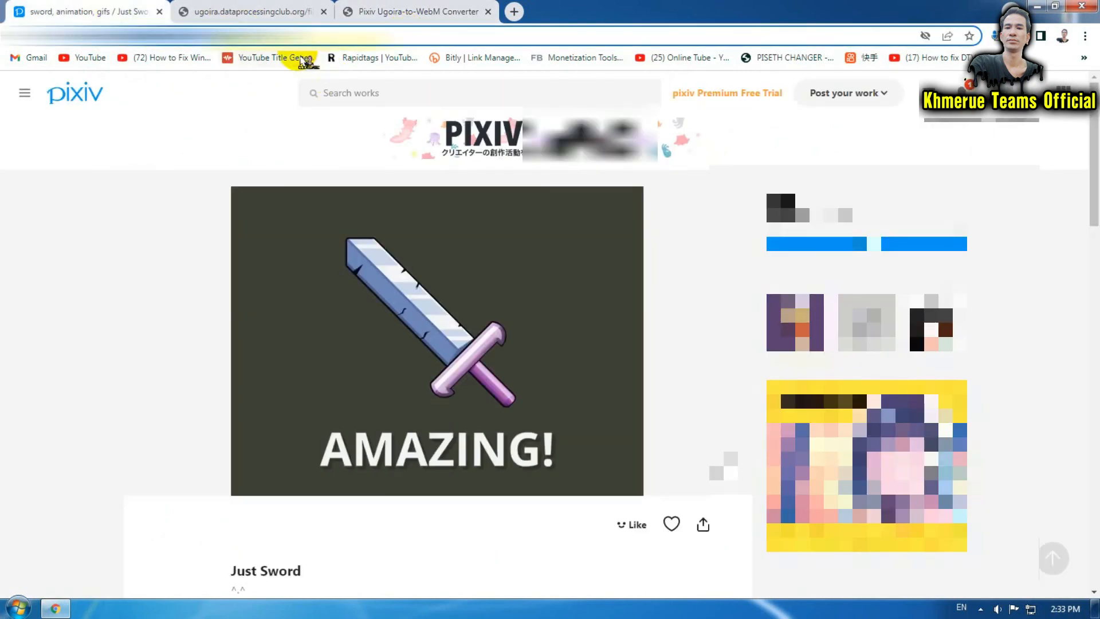
click(418, 11)
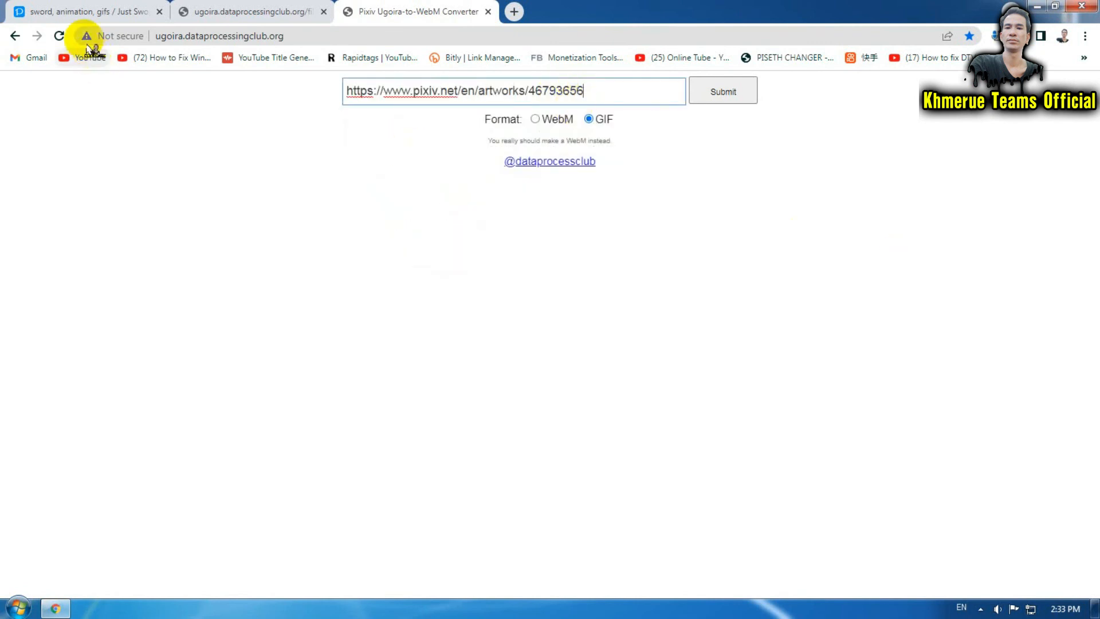
click(722, 90)
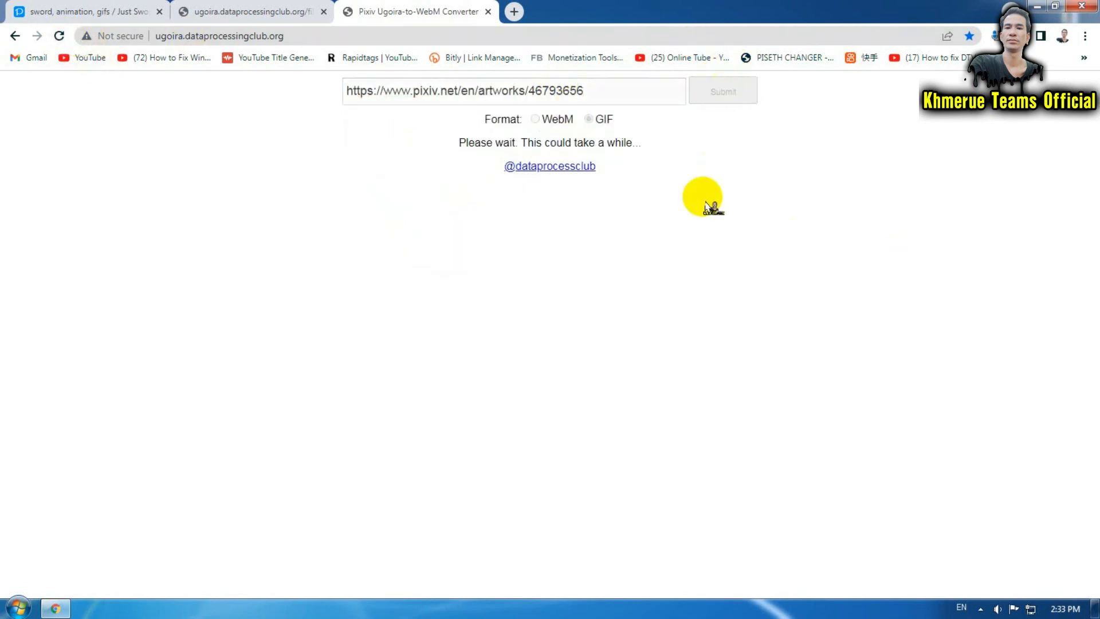
mouse_move(618, 231)
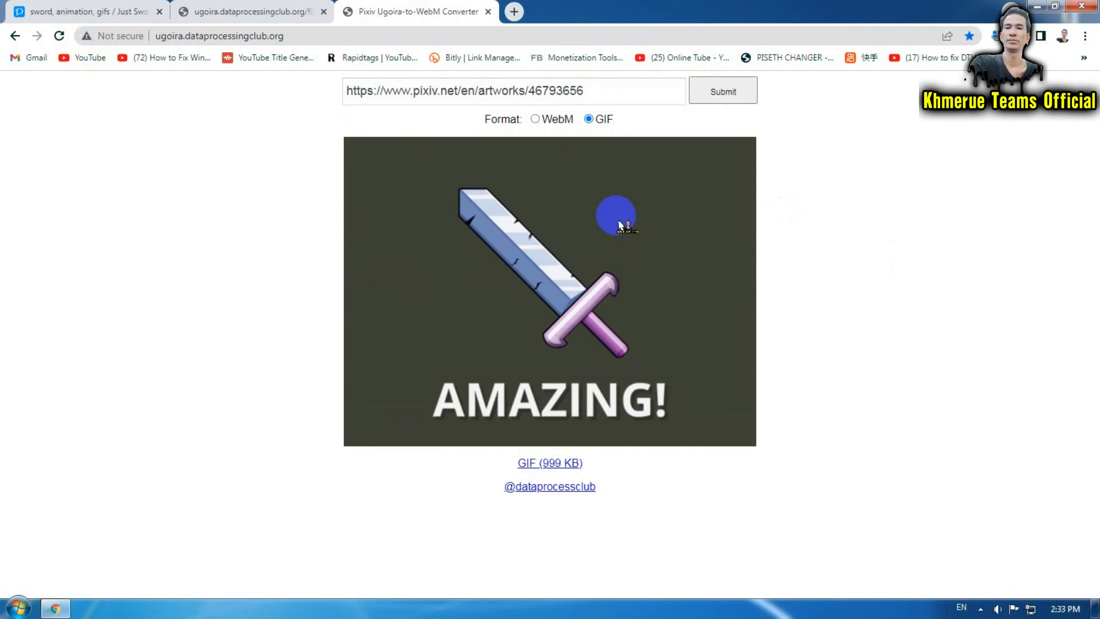
Step: Open Manage extensions from the puzzle menu to confirm both Pixiv extensions are off
click(1013, 36)
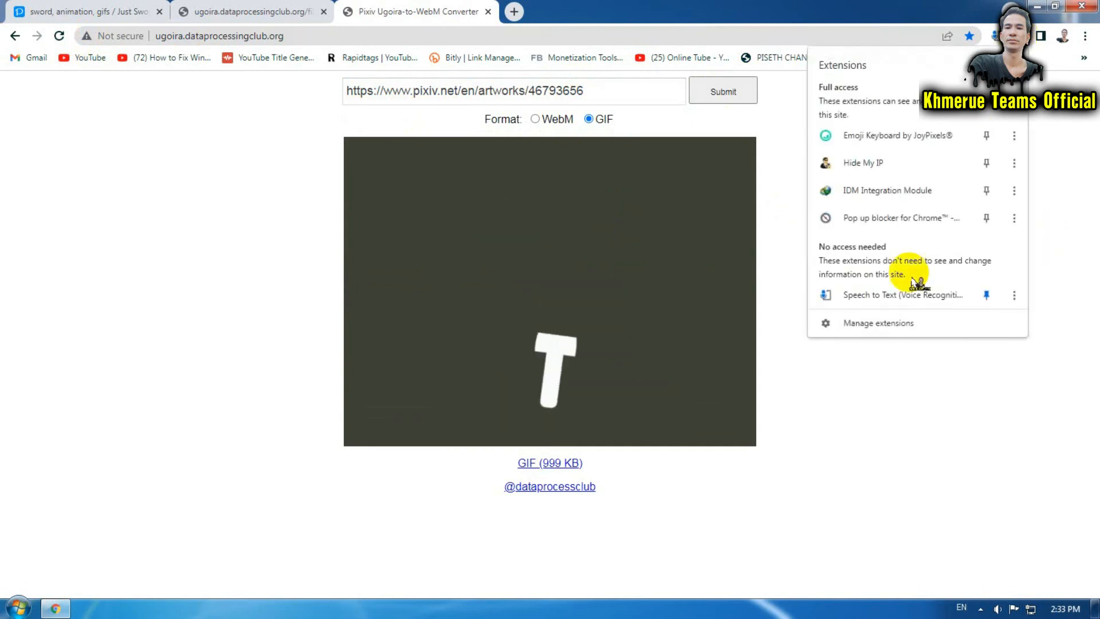
click(877, 323)
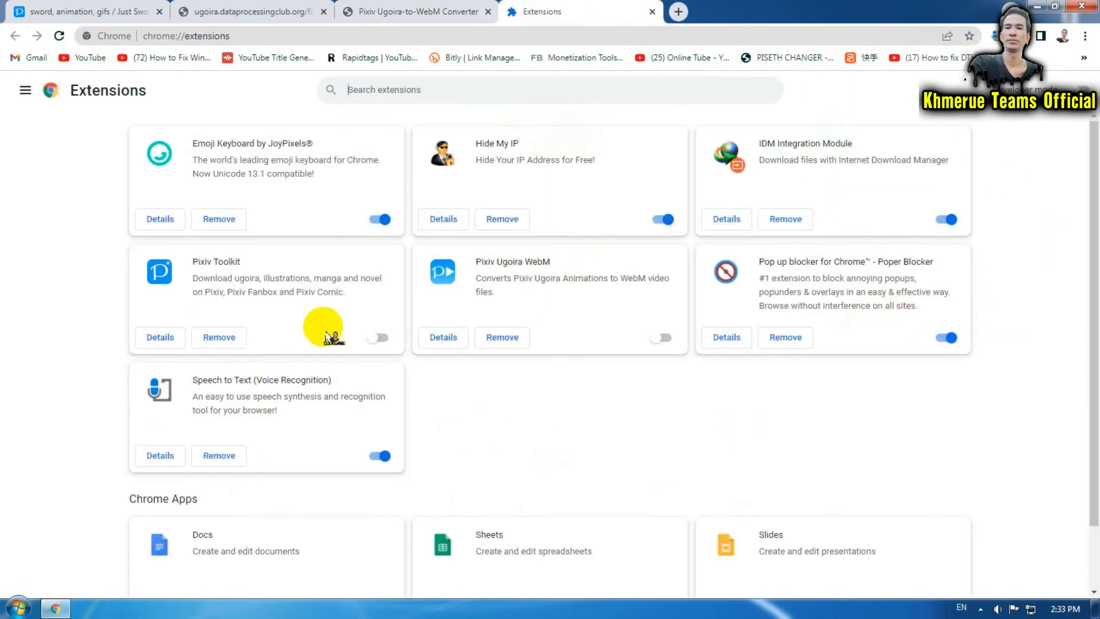
mouse_move(600, 409)
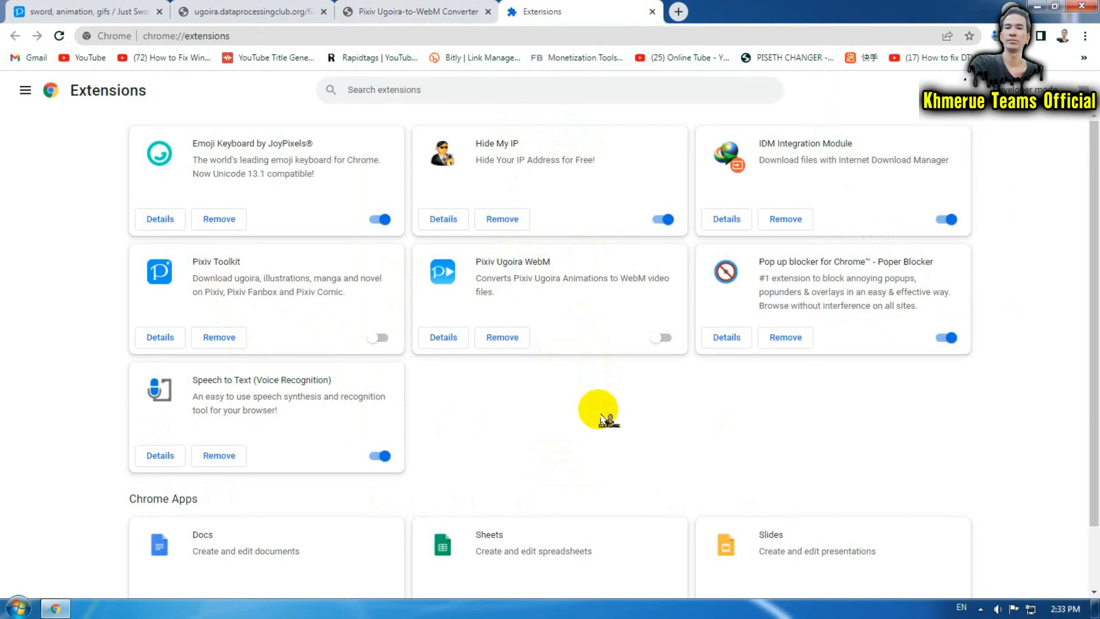
mouse_move(628, 408)
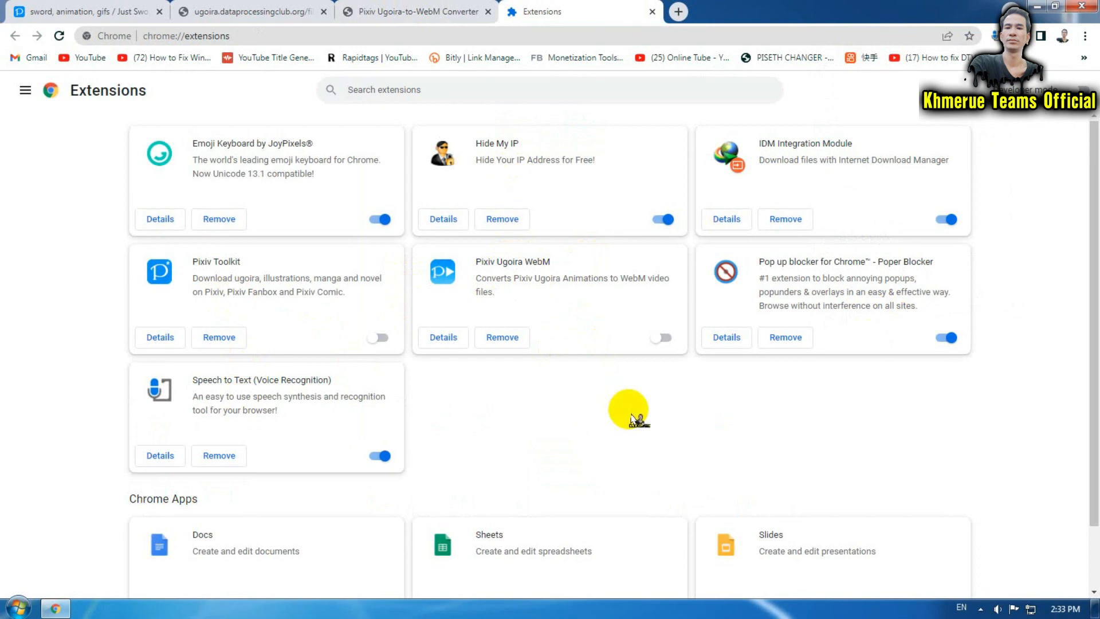